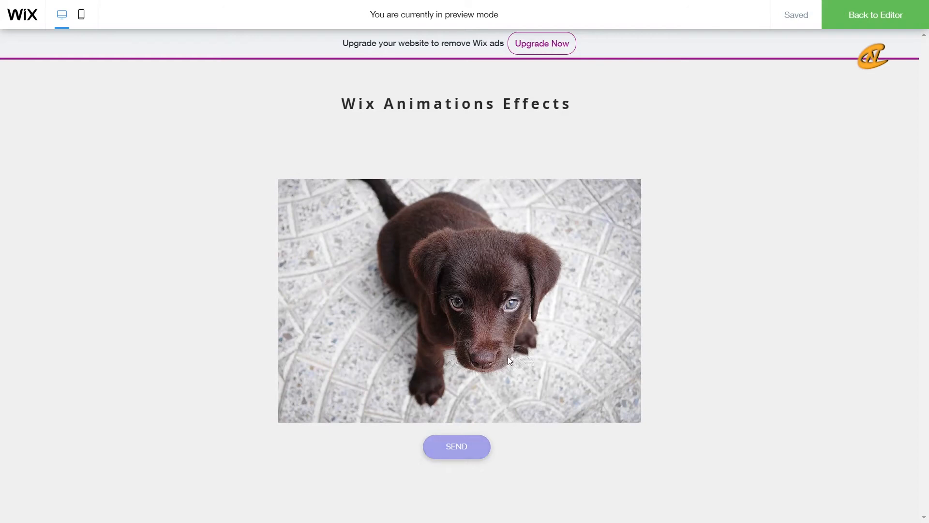
pyautogui.moveTo(552, 295)
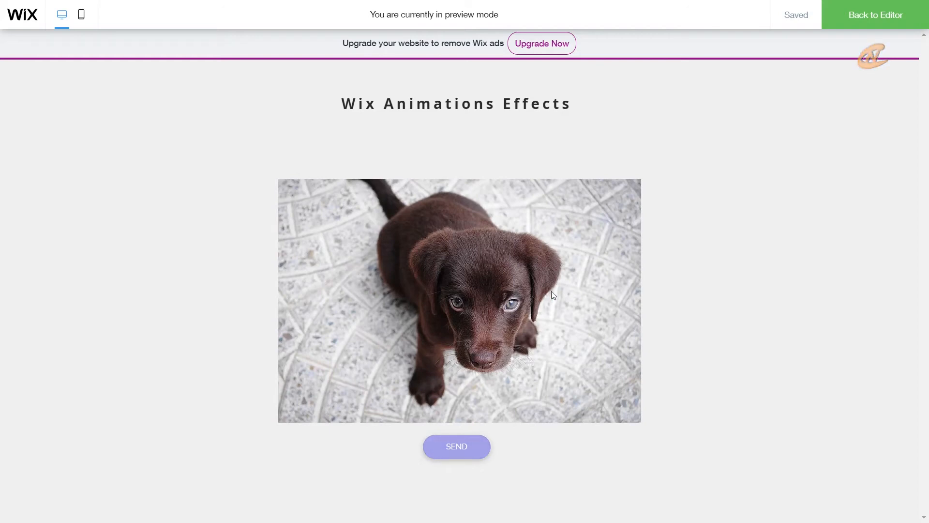
# Exit the live preview and return to editing the Animation page.
pyautogui.click(872, 14)
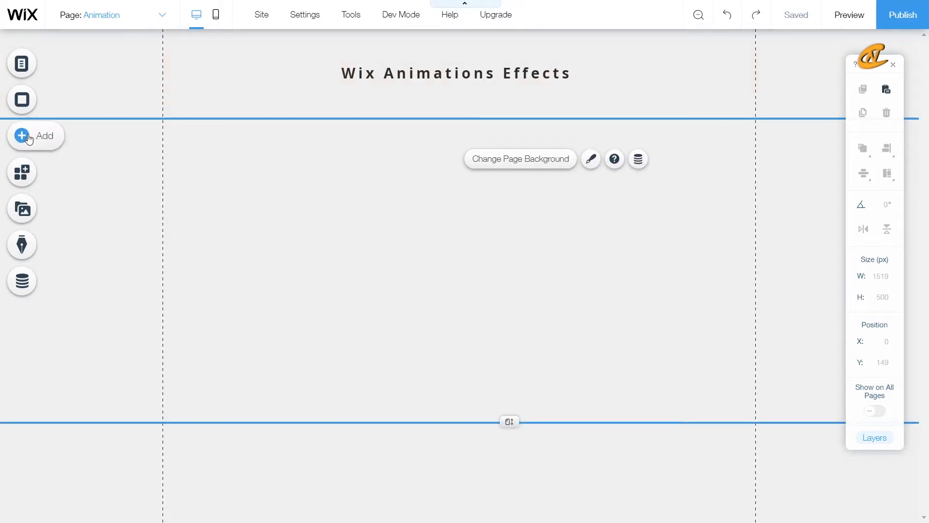
# Browse Vector Art's logos and badges in Add, then open Image > Free Wix Images.
pyautogui.click(21, 135)
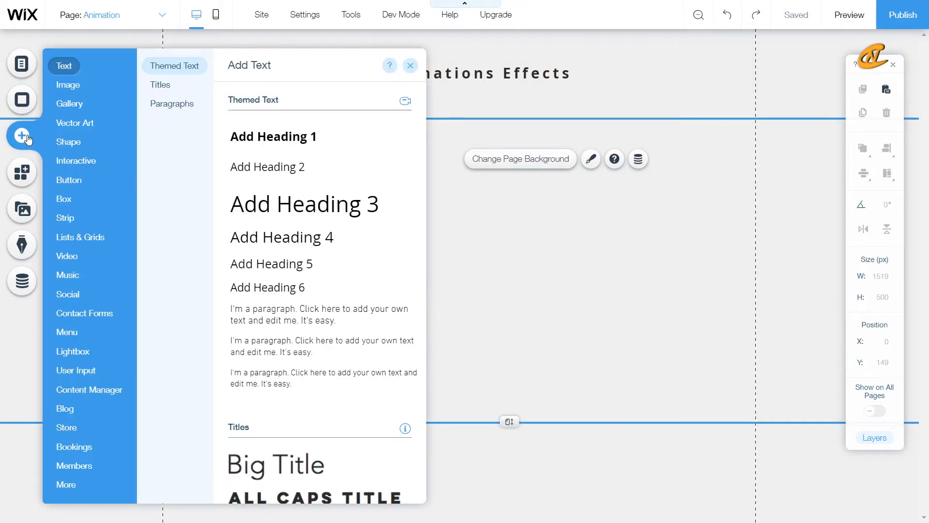
pyautogui.click(74, 122)
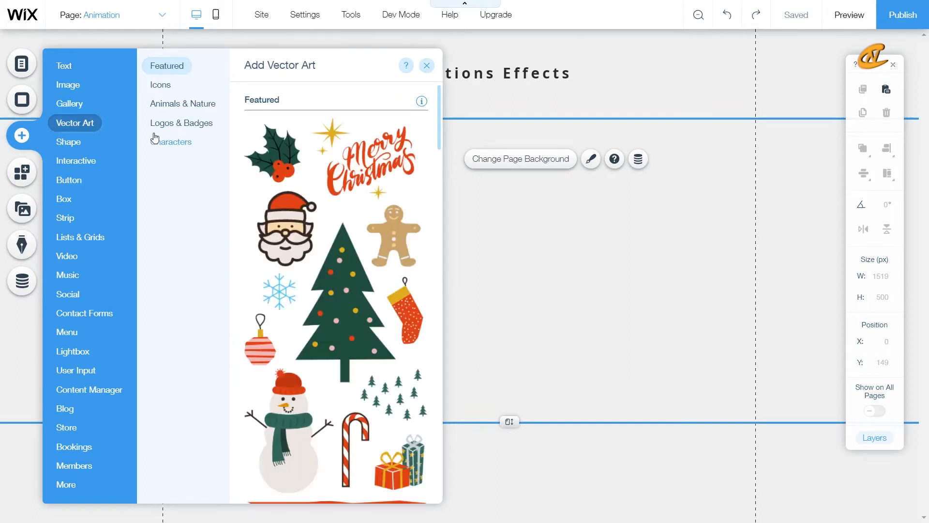
pyautogui.click(181, 123)
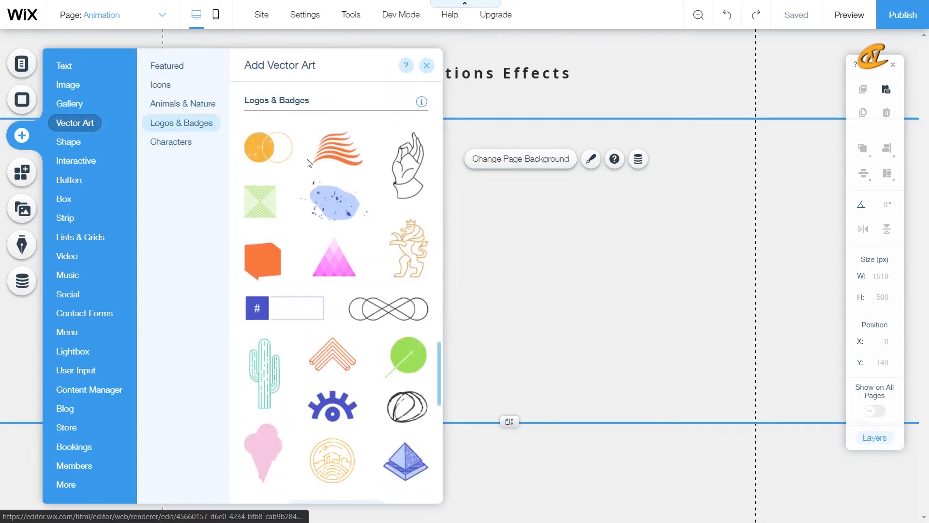
pyautogui.moveTo(329, 267)
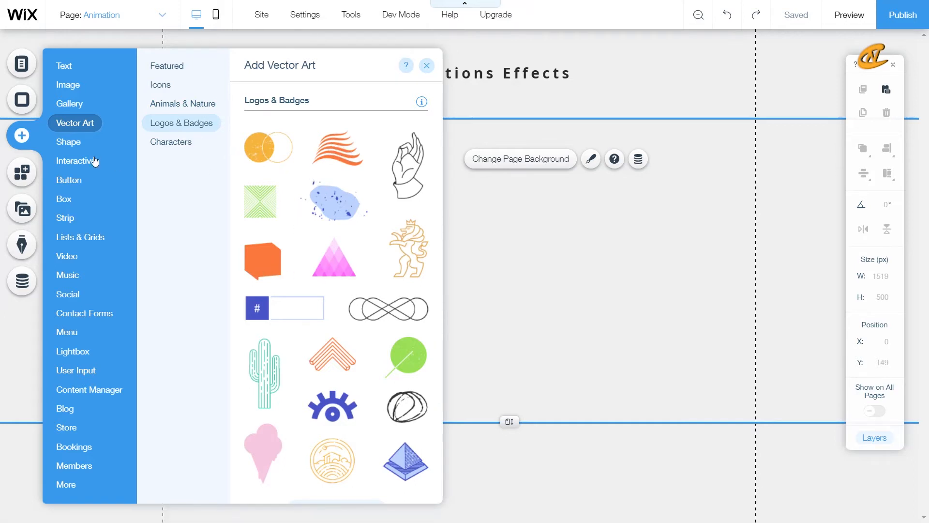
pyautogui.click(67, 85)
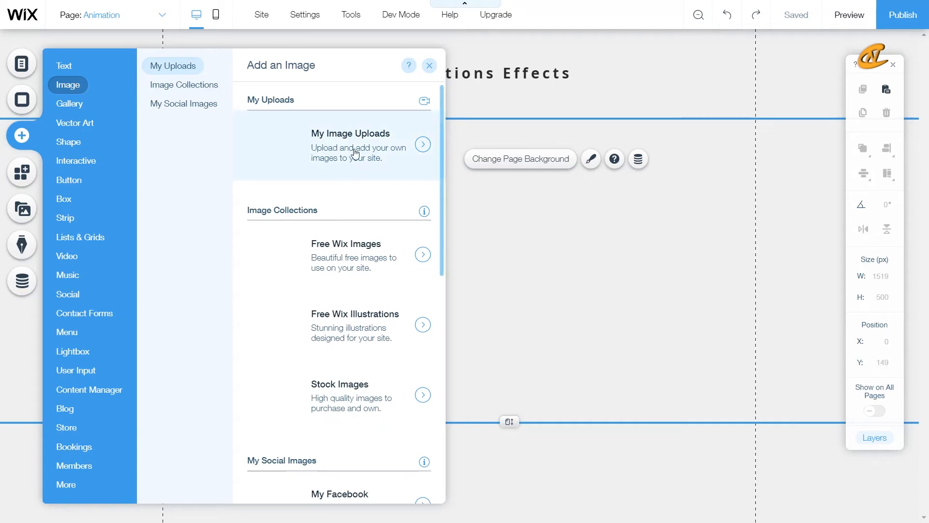
pyautogui.moveTo(350, 248)
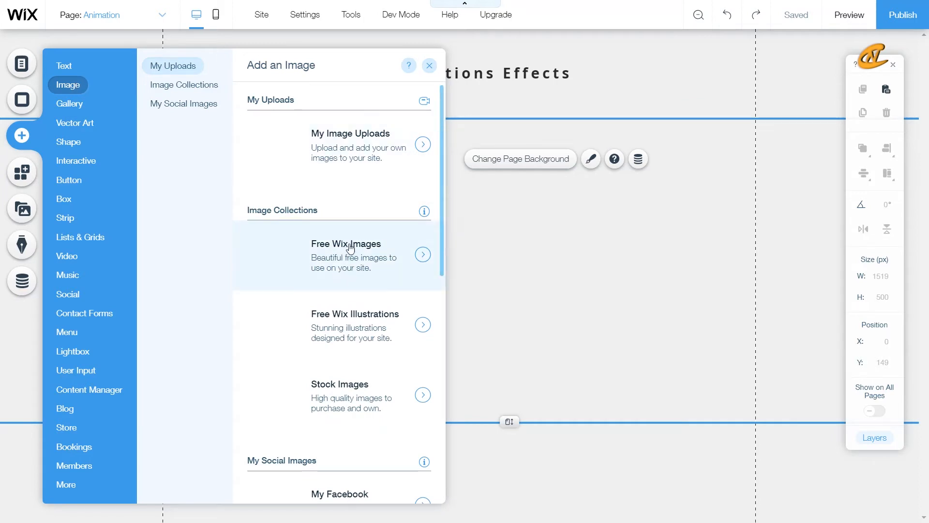
pyautogui.click(346, 254)
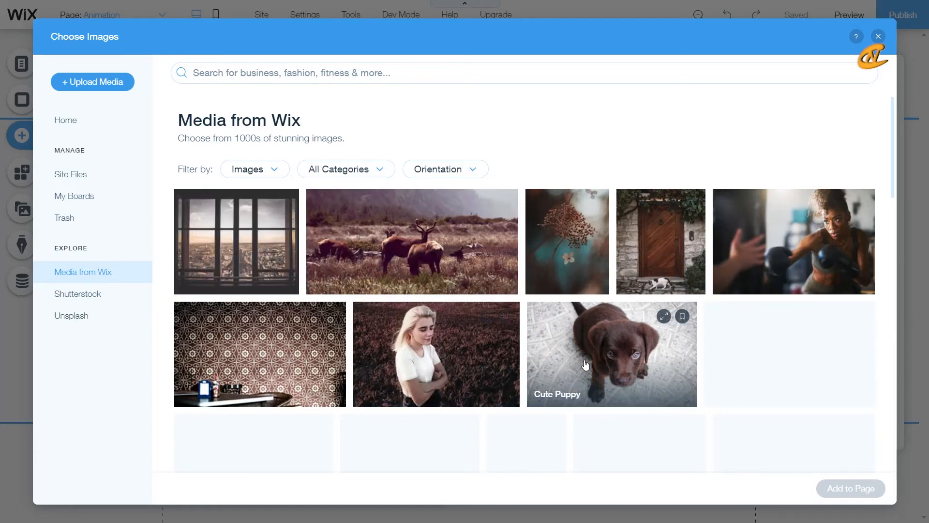
# Add the Cute Puppy photo to the page and drag it centred below the title.
pyautogui.click(587, 365)
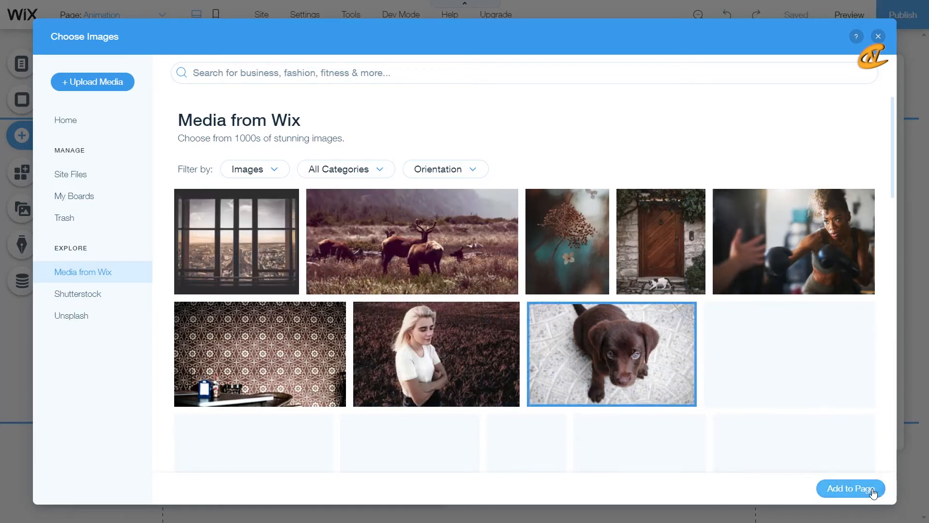
pyautogui.click(851, 488)
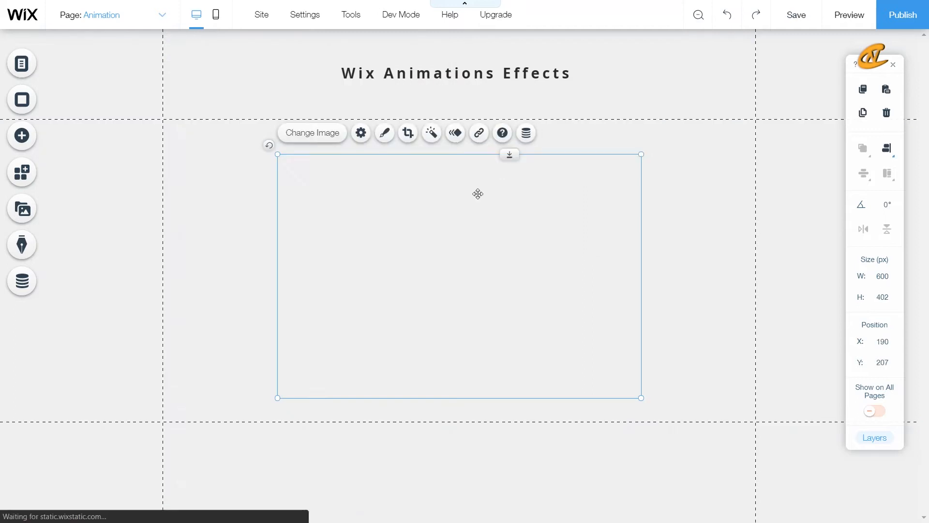
pyautogui.moveTo(477, 193); pyautogui.dragTo(489, 231)
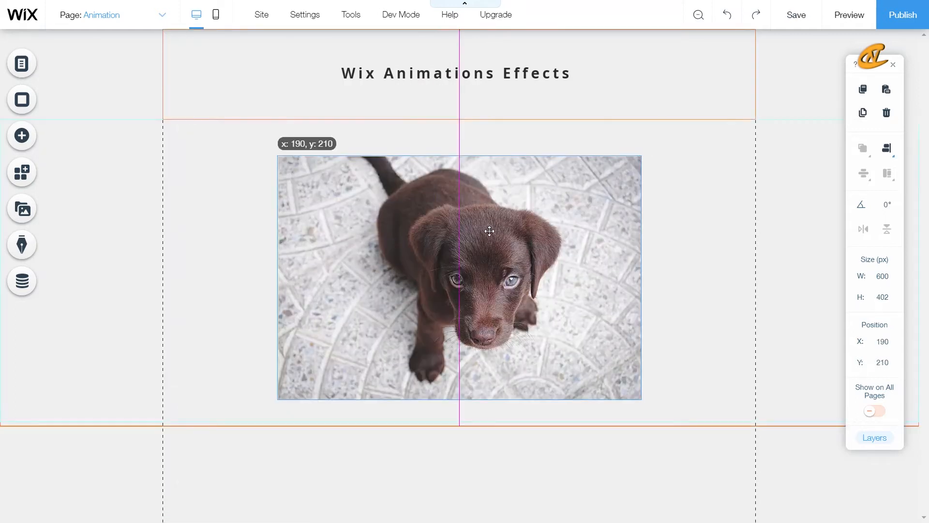
pyautogui.moveTo(488, 230); pyautogui.dragTo(468, 243)
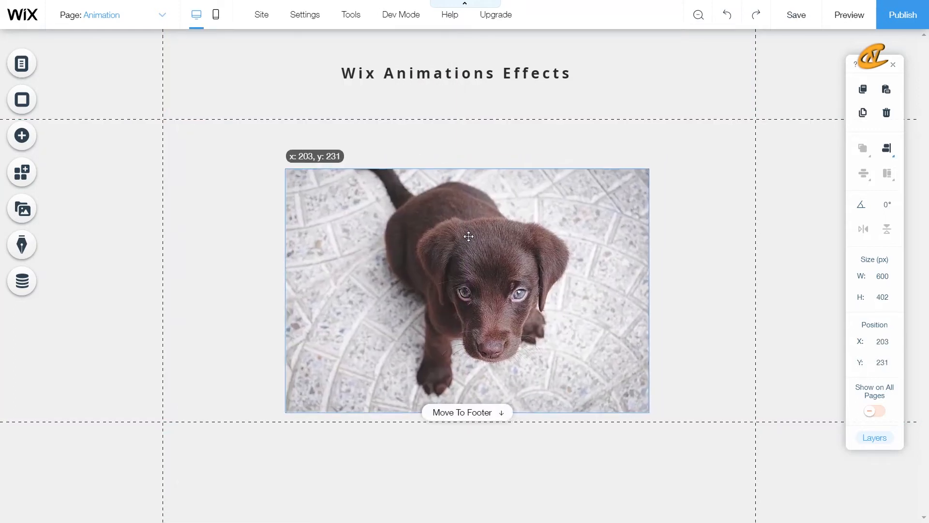
pyautogui.moveTo(468, 237); pyautogui.dragTo(440, 243)
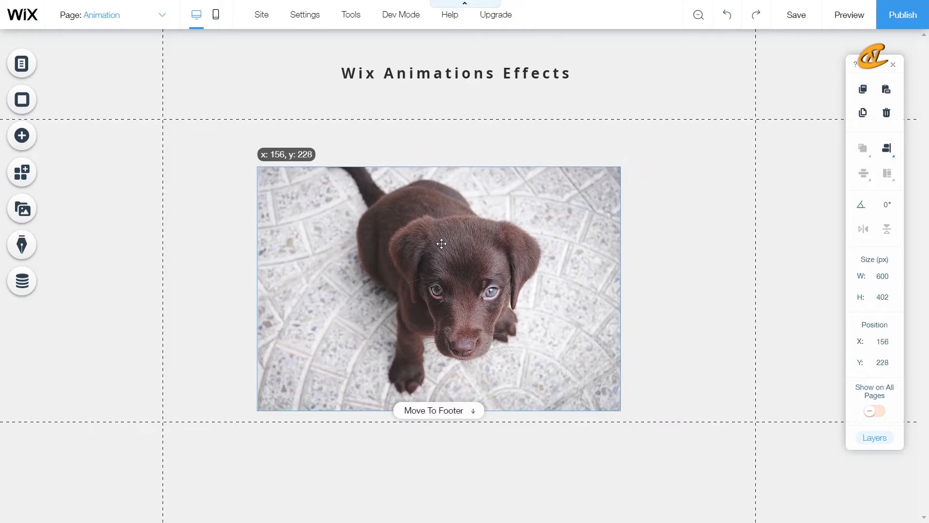
pyautogui.moveTo(440, 244); pyautogui.dragTo(463, 228)
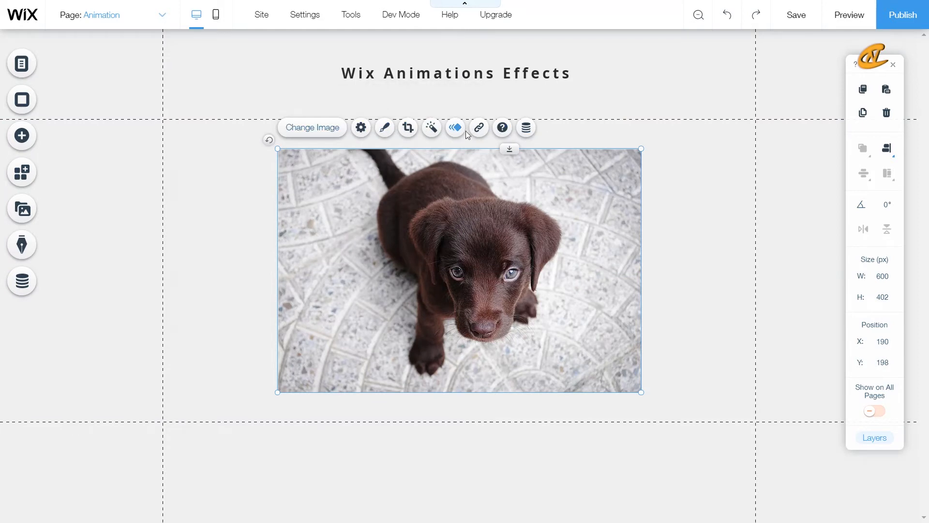
pyautogui.moveTo(456, 128)
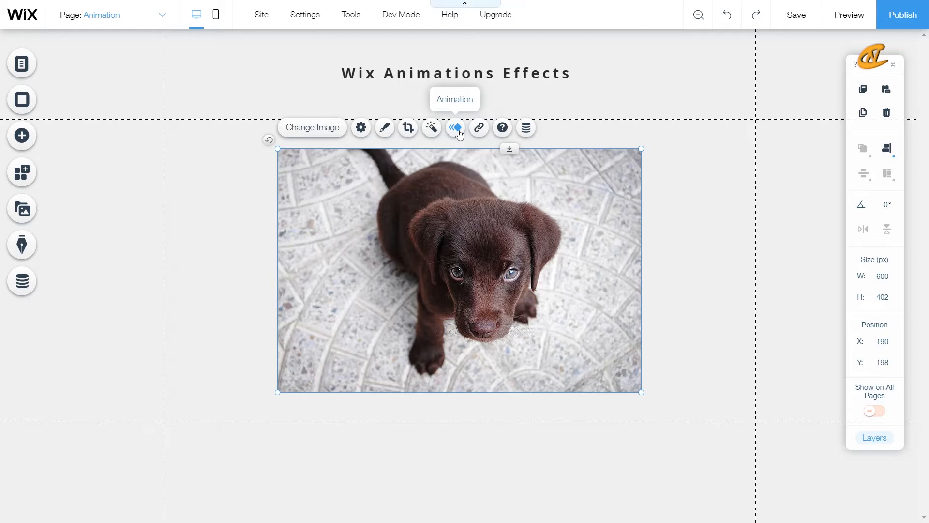
# Try the Expand-In and Fold-In presets, then apply Fade-In to the puppy photo.
pyautogui.click(455, 128)
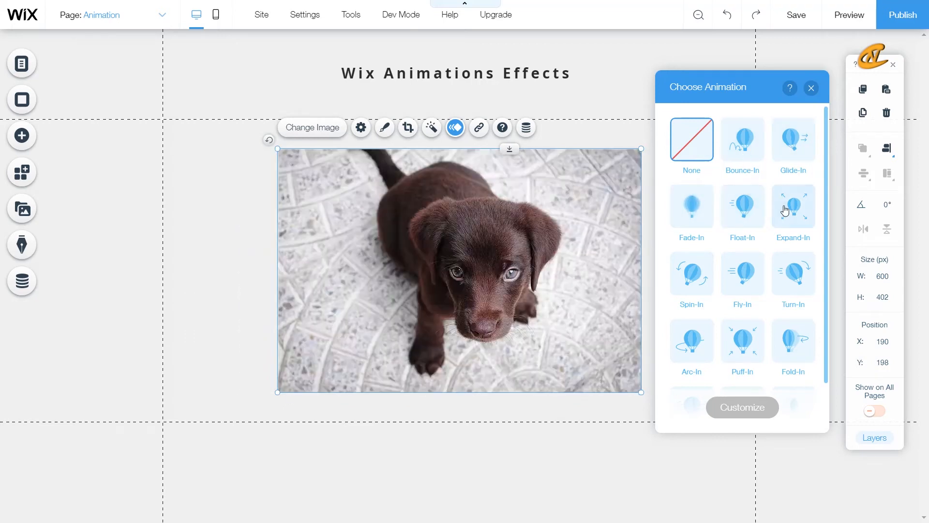
pyautogui.click(692, 273)
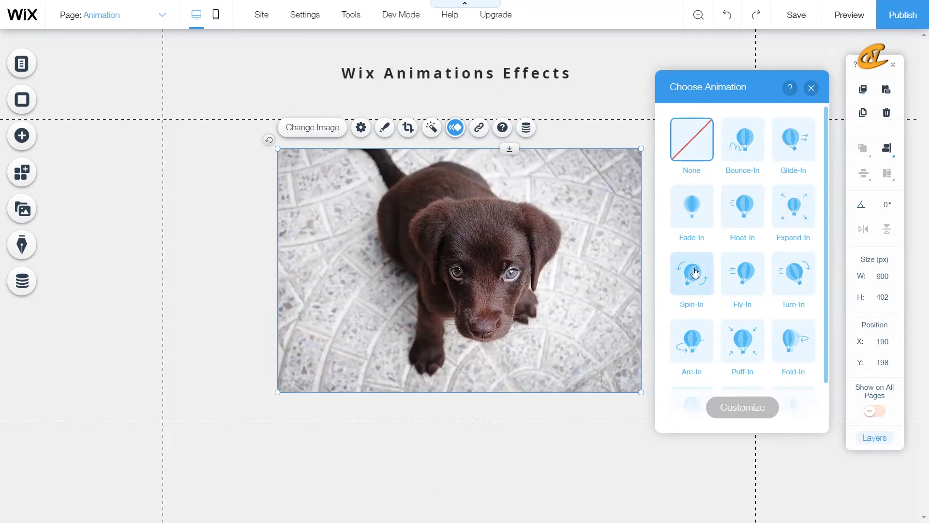
pyautogui.moveTo(755, 286)
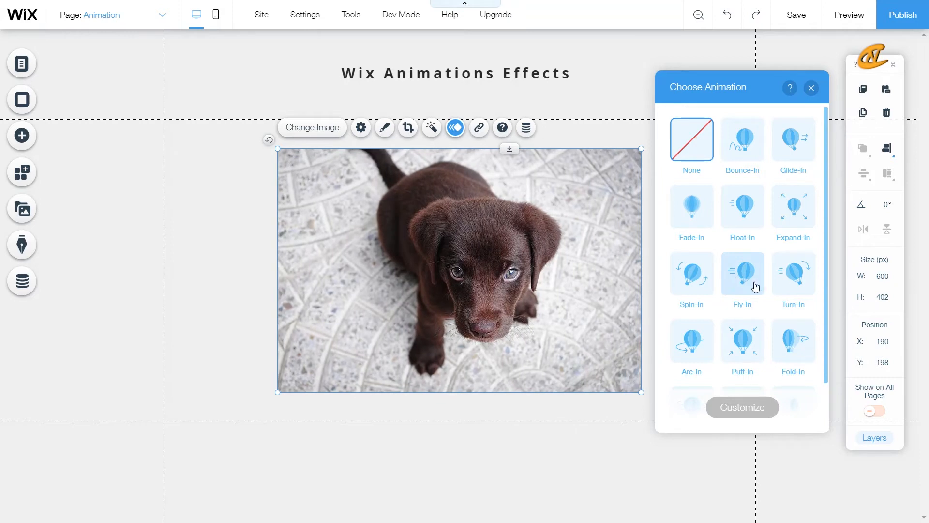
pyautogui.moveTo(690, 337)
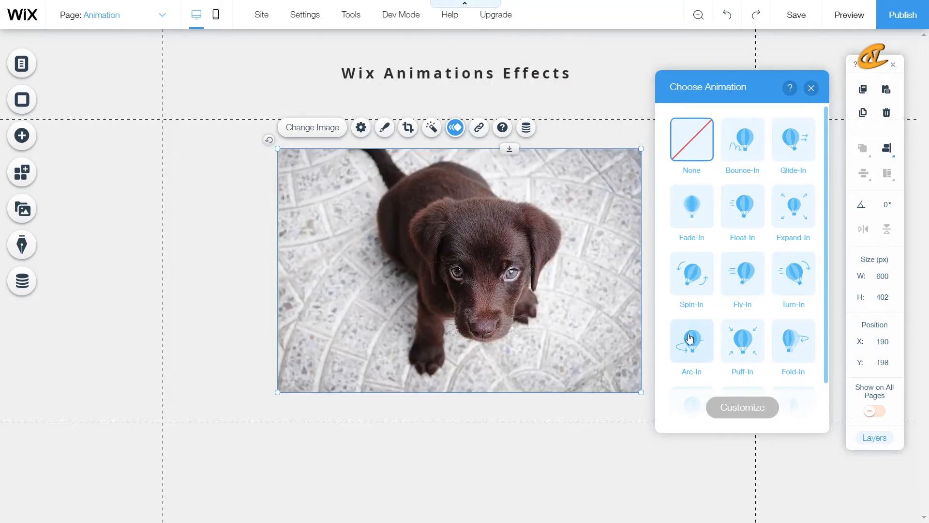
pyautogui.scroll(-3)
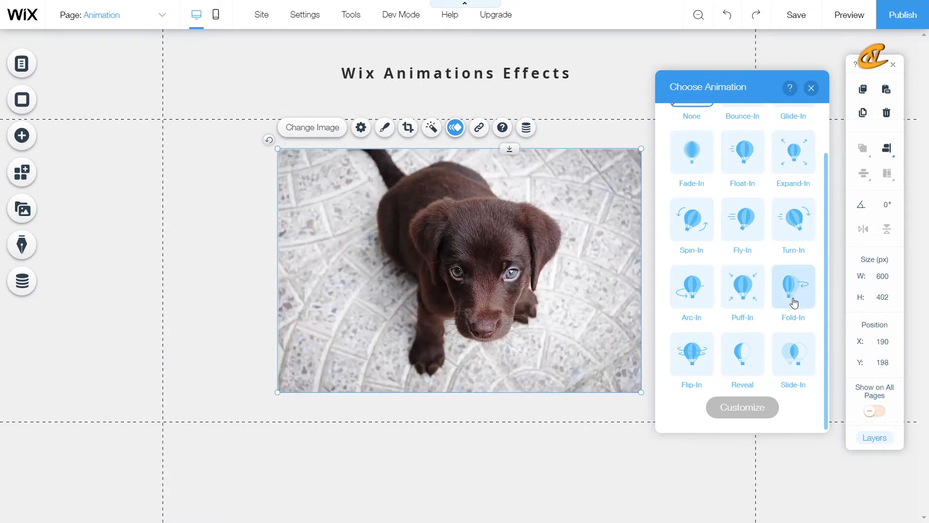
pyautogui.click(742, 353)
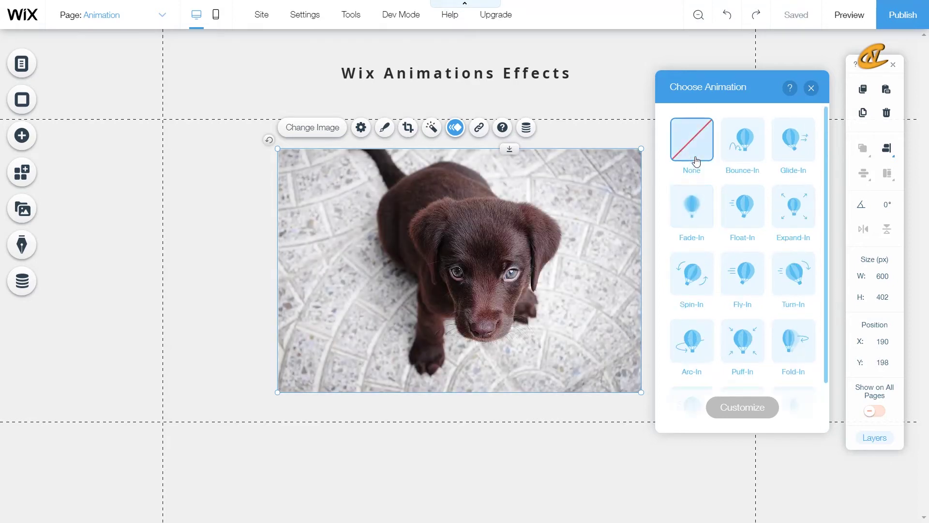
pyautogui.scroll(-3)
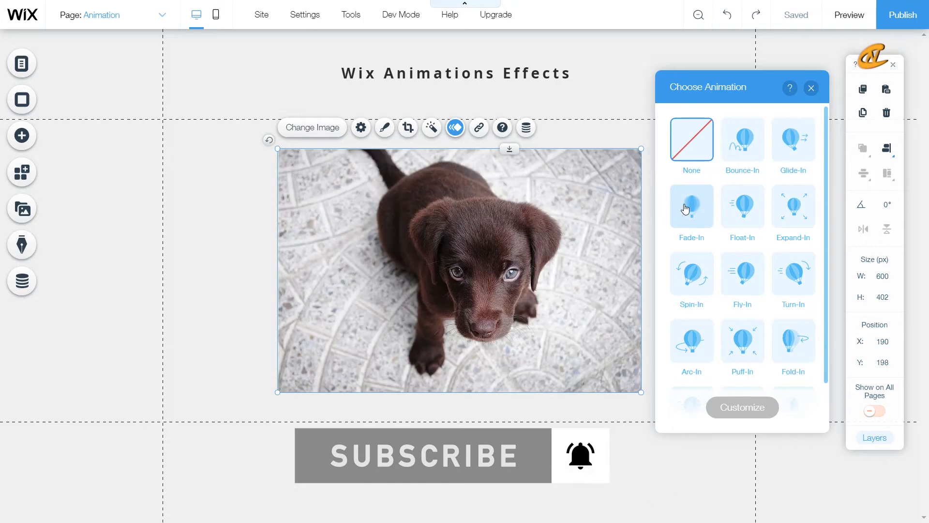
pyautogui.click(692, 207)
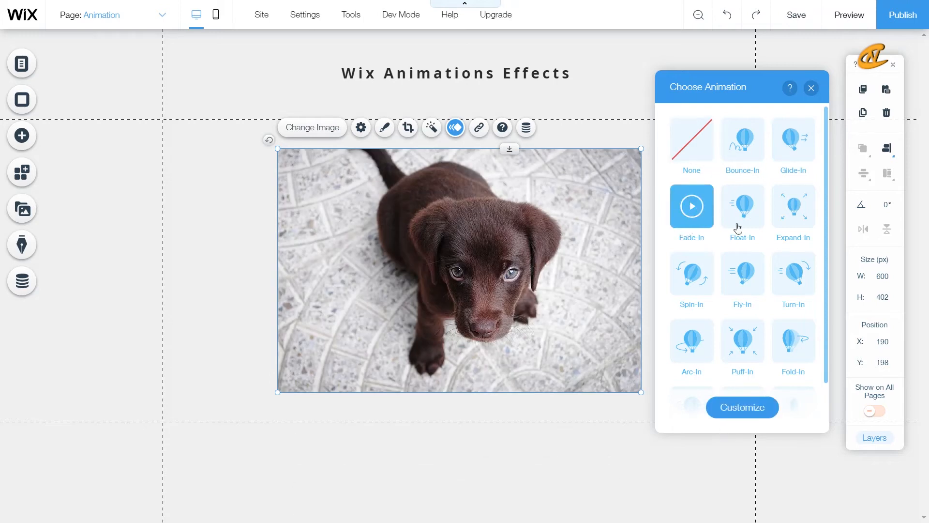
# Review Fade-In settings (1.2 s duration, no delay), toggling play-once, and return to the gallery.
pyautogui.click(742, 407)
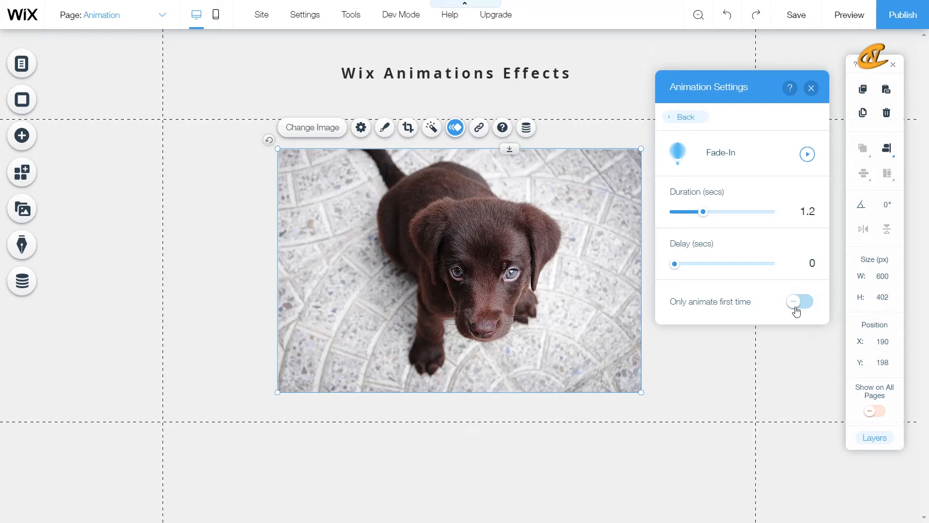
pyautogui.click(799, 302)
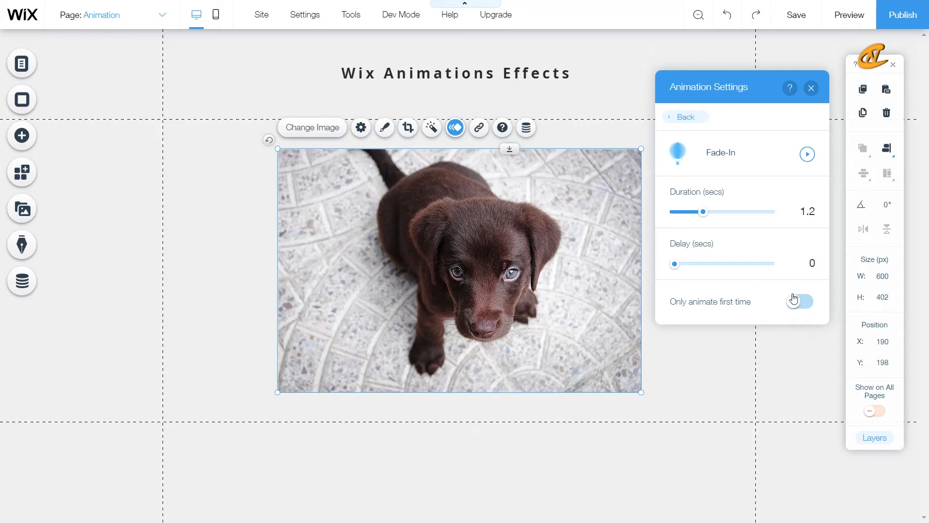
pyautogui.click(800, 301)
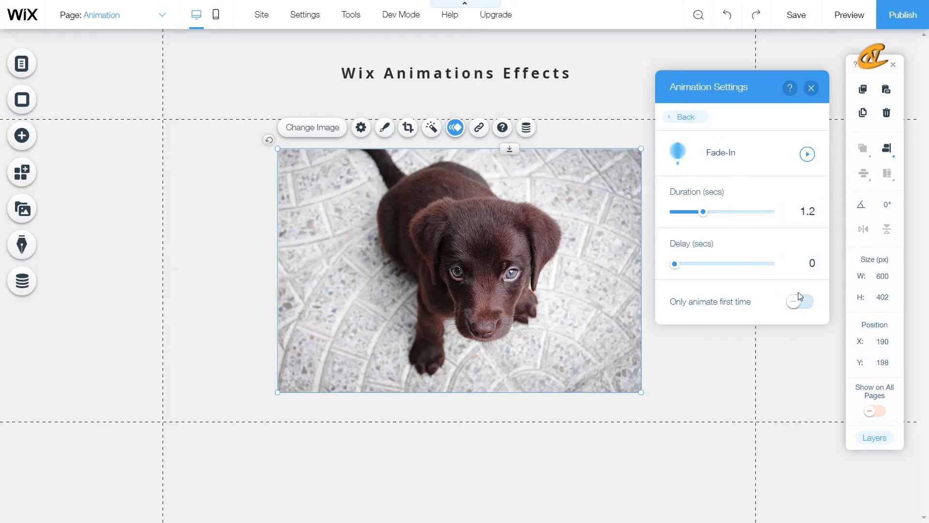
pyautogui.click(799, 301)
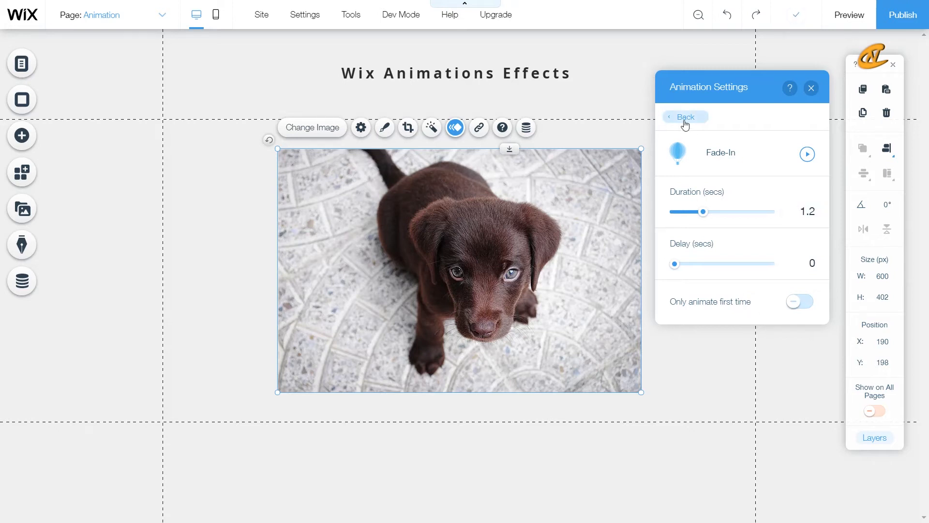
pyautogui.click(685, 117)
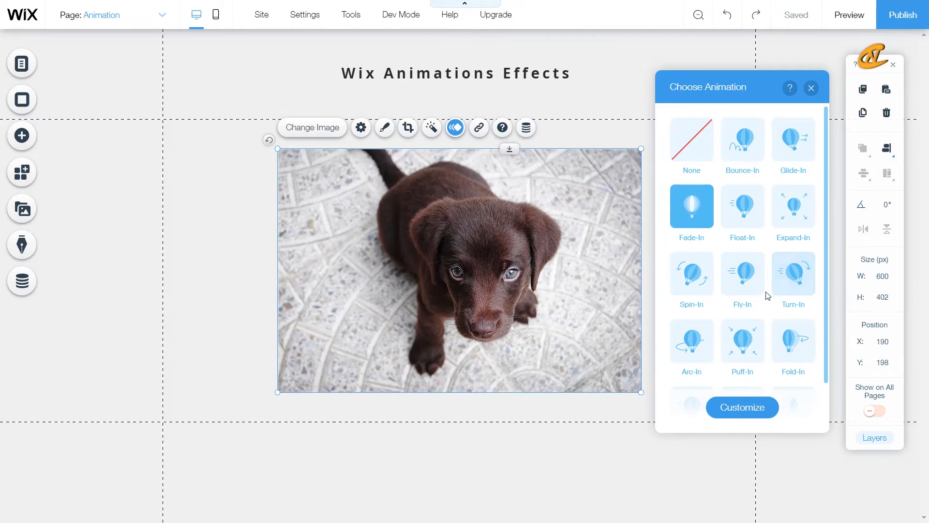
# Switch the puppy to Puff-In, try Soft and Medium, settle on Hard power, then close.
pyautogui.scroll(-3)
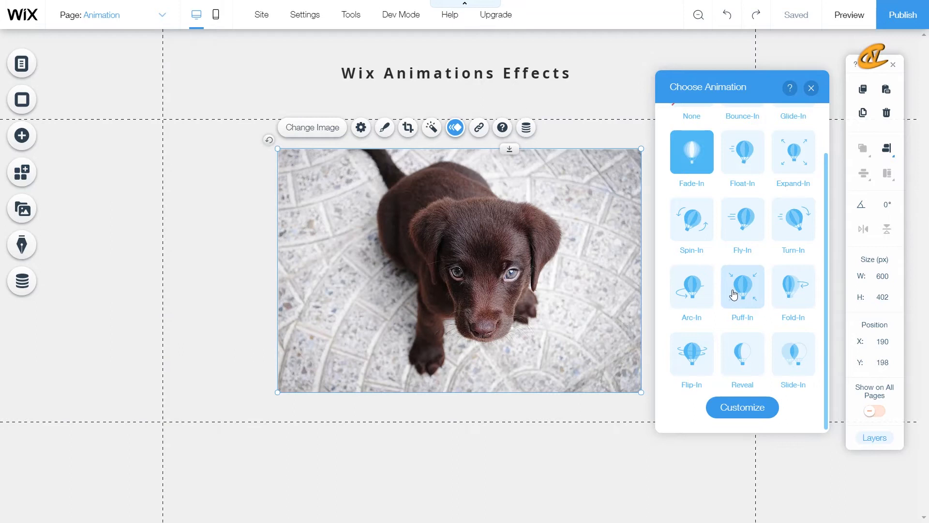
pyautogui.click(742, 290)
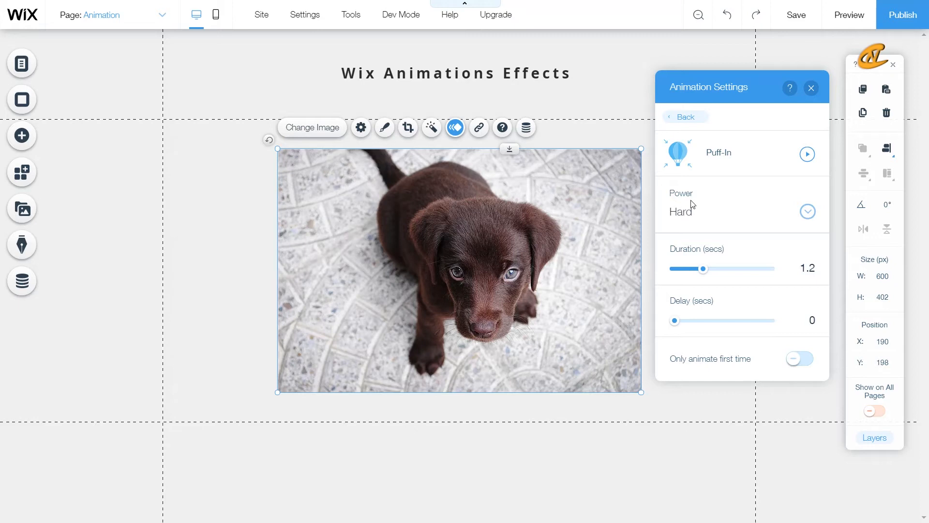
pyautogui.click(808, 212)
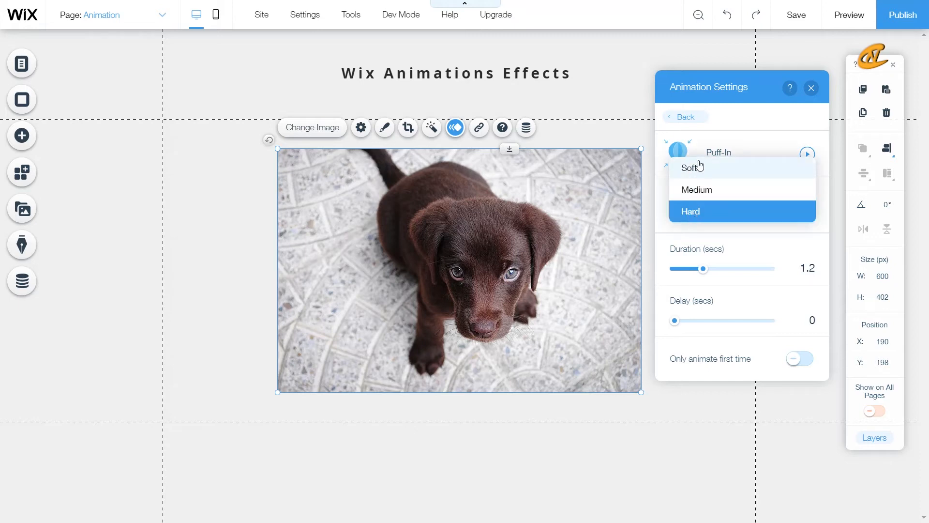
pyautogui.click(688, 167)
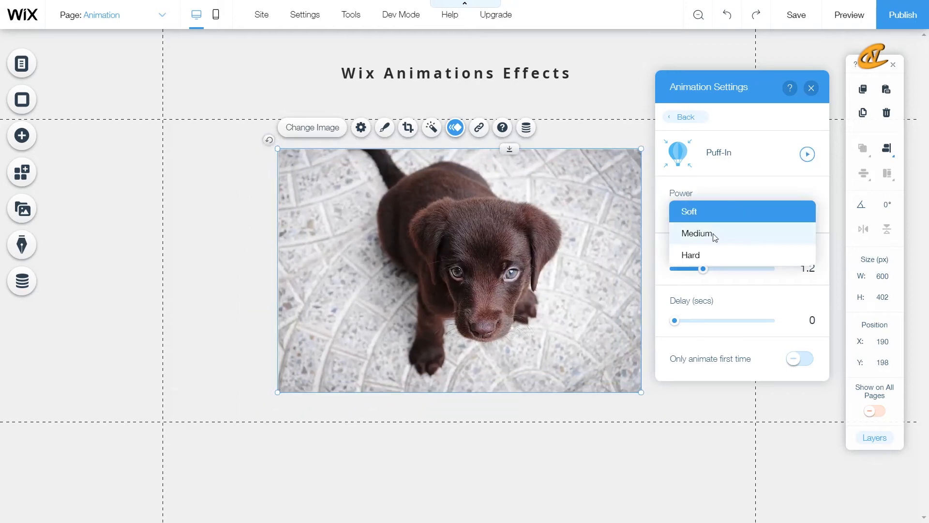
pyautogui.click(696, 233)
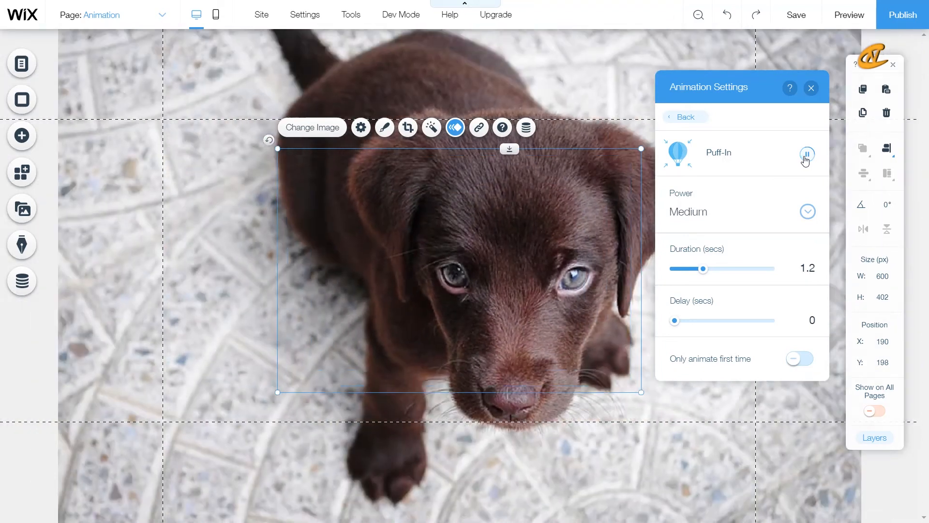
pyautogui.click(808, 212)
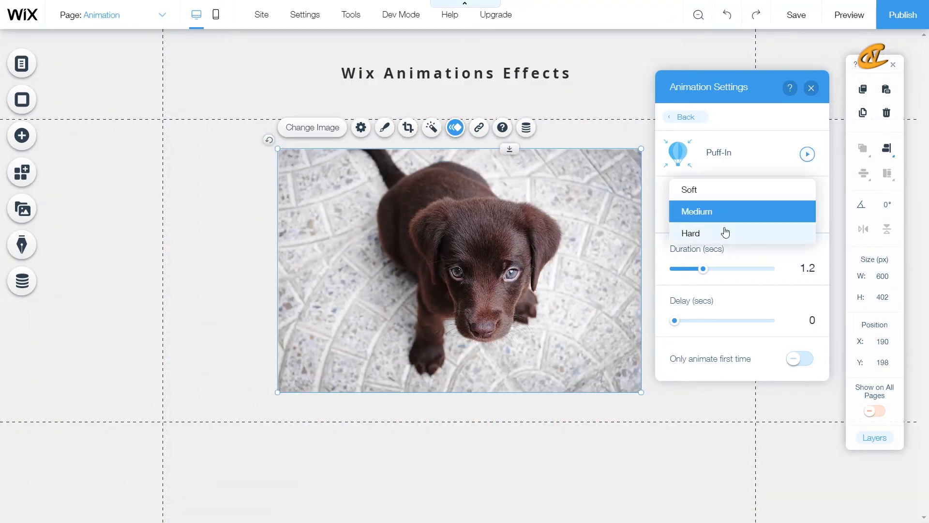
pyautogui.click(690, 234)
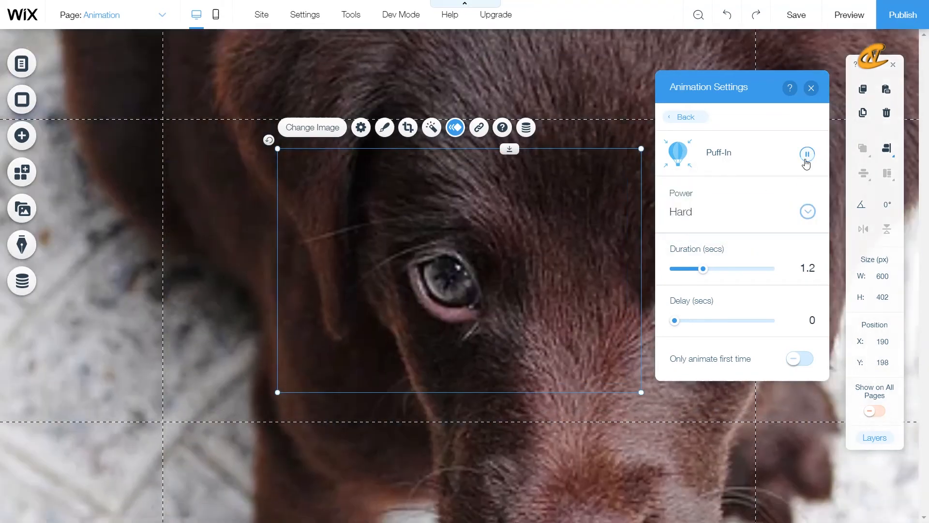
pyautogui.click(806, 154)
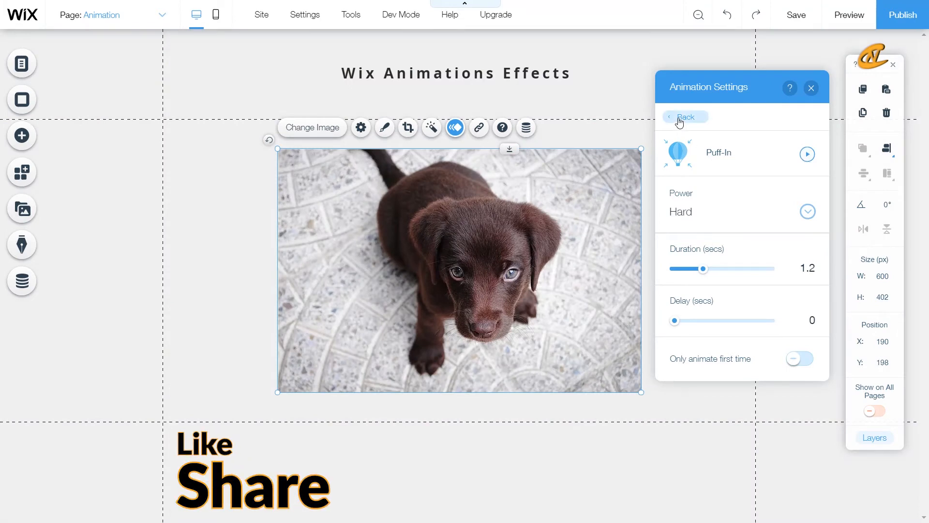
pyautogui.click(685, 116)
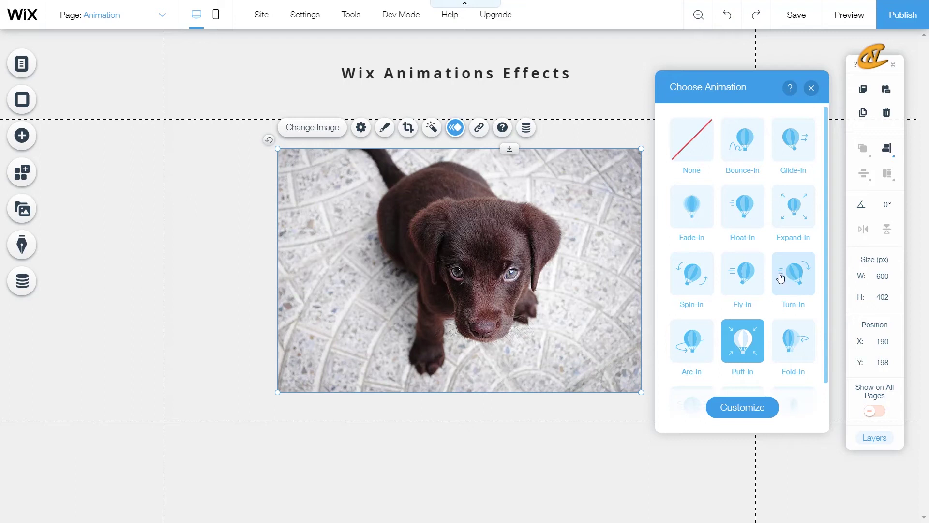
pyautogui.moveTo(667, 314)
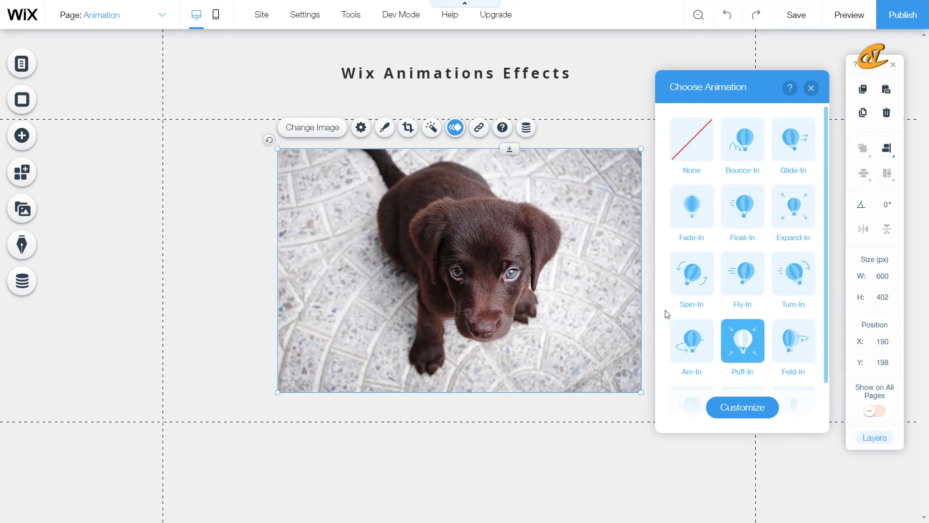
pyautogui.scroll(-3)
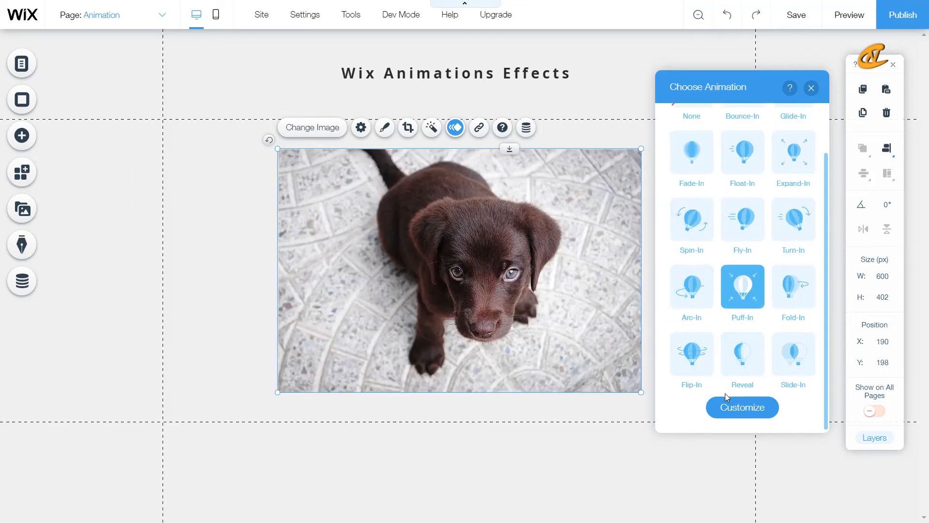
pyautogui.click(811, 88)
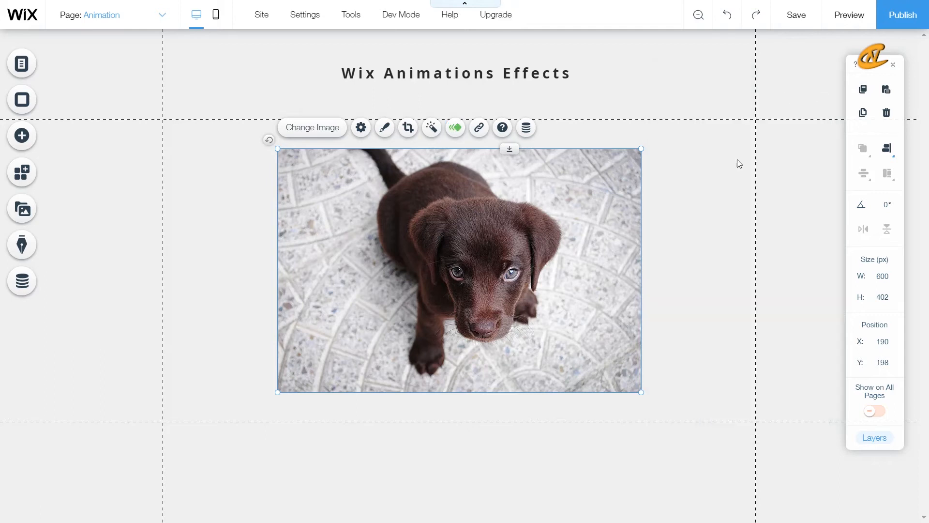
# Turn on Dev Mode from the top-bar Dev Mode menu.
pyautogui.click(401, 14)
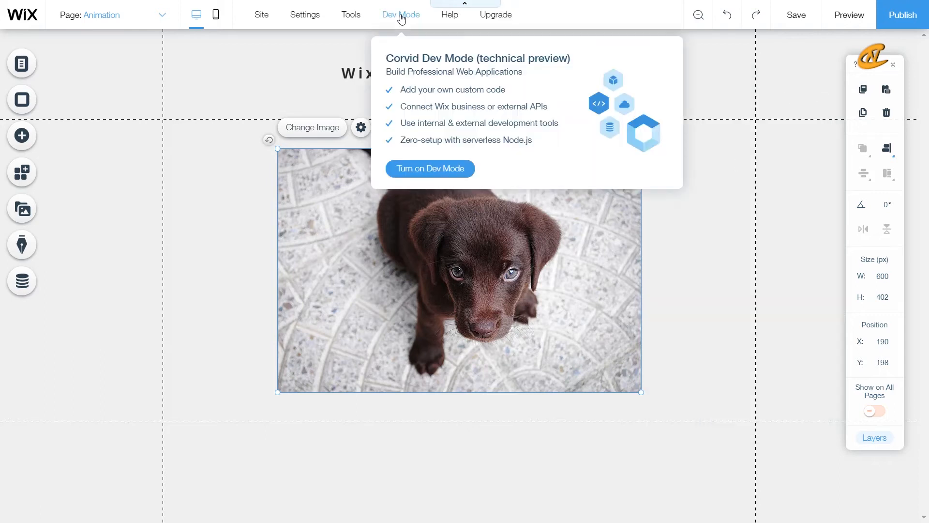
pyautogui.moveTo(428, 178)
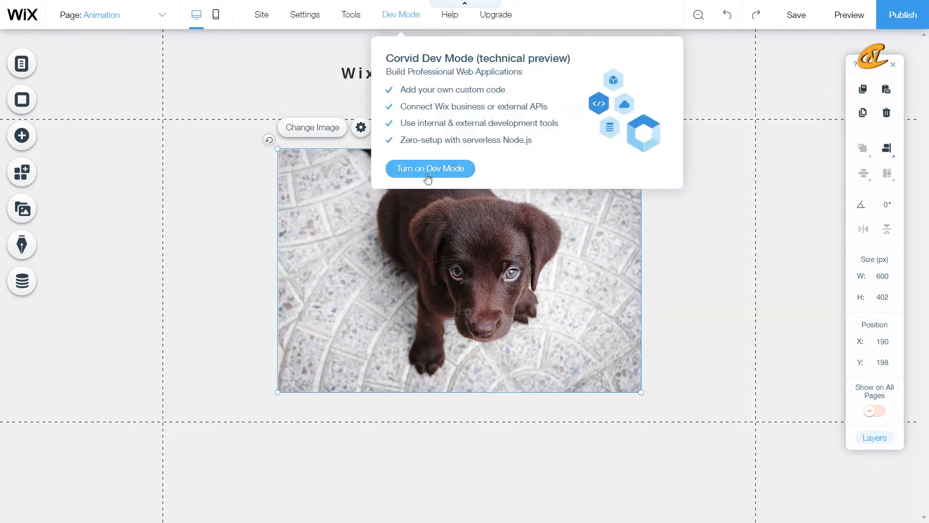
pyautogui.click(430, 168)
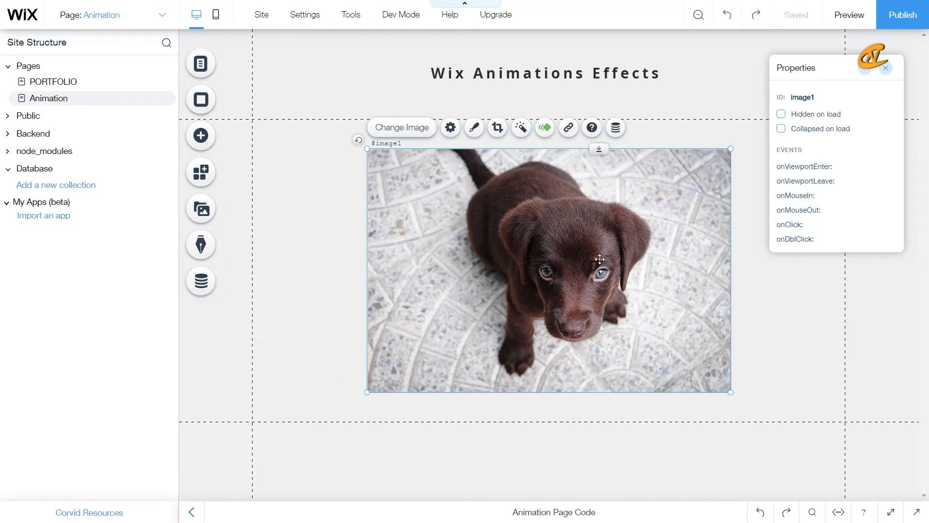
# Set the puppy photo's entrance animation to None, removing Puff-In.
pyautogui.click(544, 128)
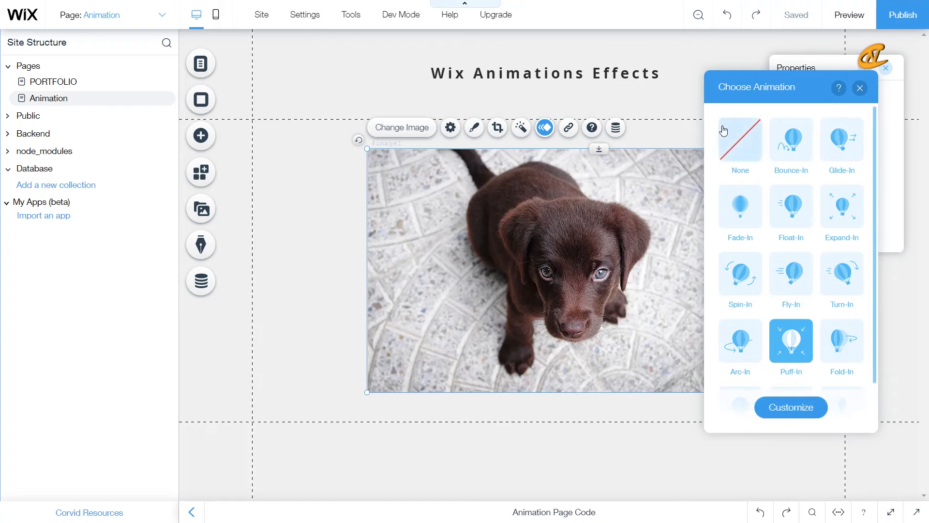
pyautogui.click(740, 139)
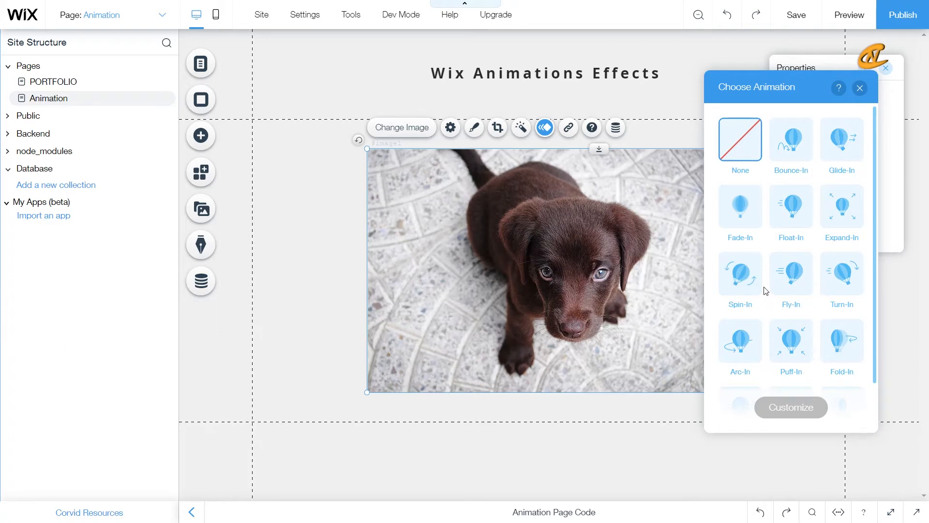
pyautogui.moveTo(818, 78)
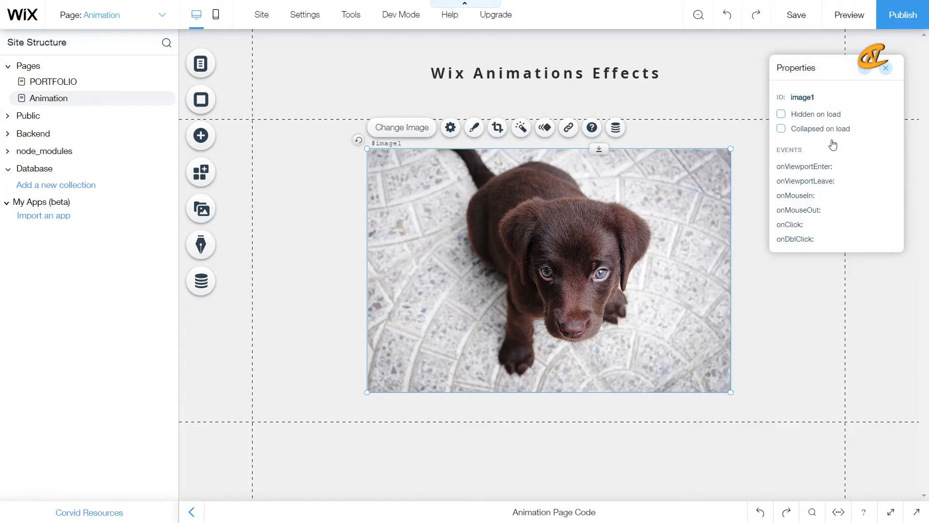
pyautogui.moveTo(777, 420)
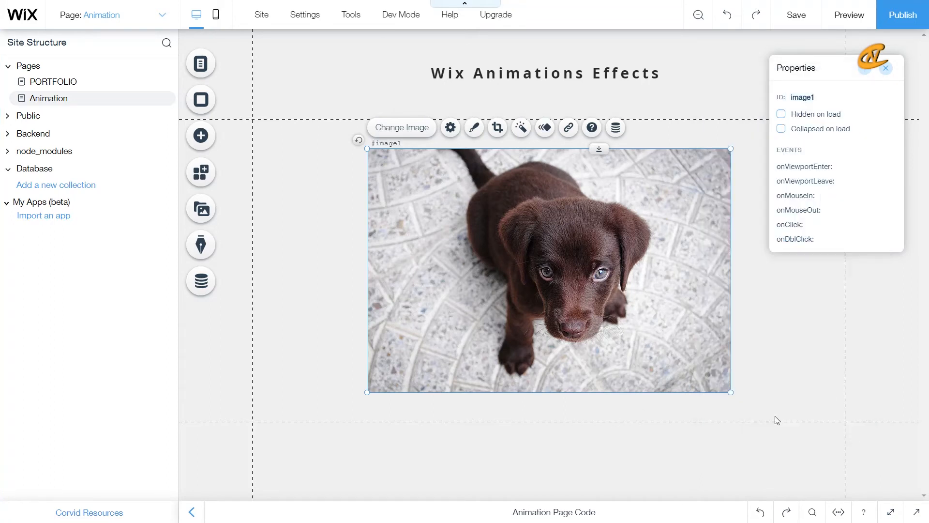
pyautogui.moveTo(693, 358)
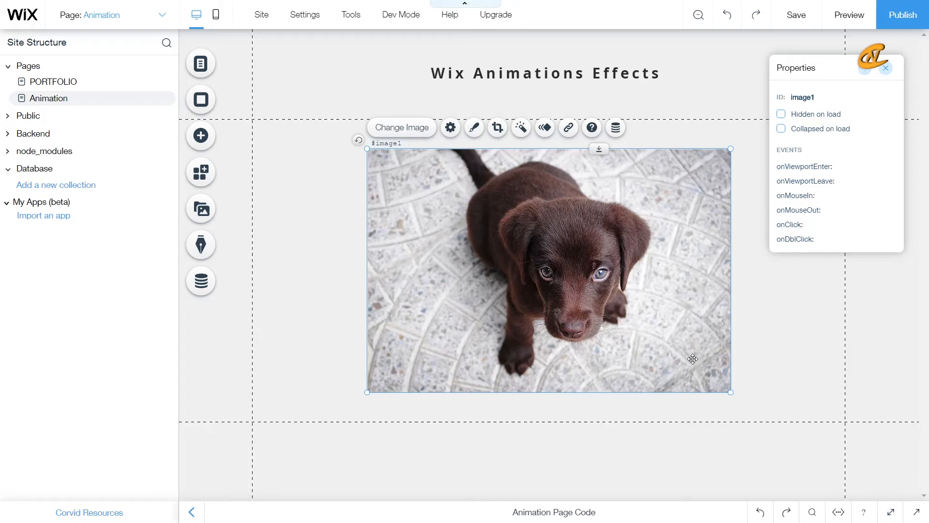
pyautogui.moveTo(845, 397)
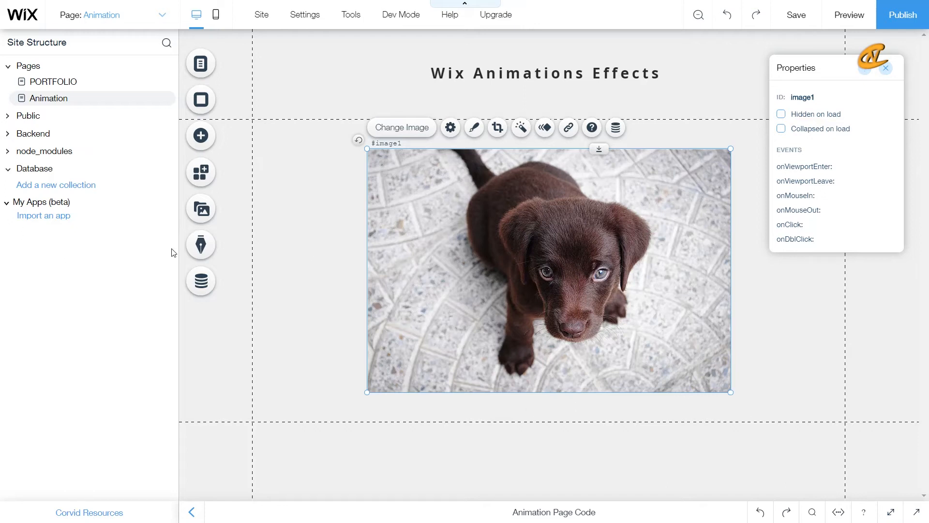
pyautogui.moveTo(199, 136)
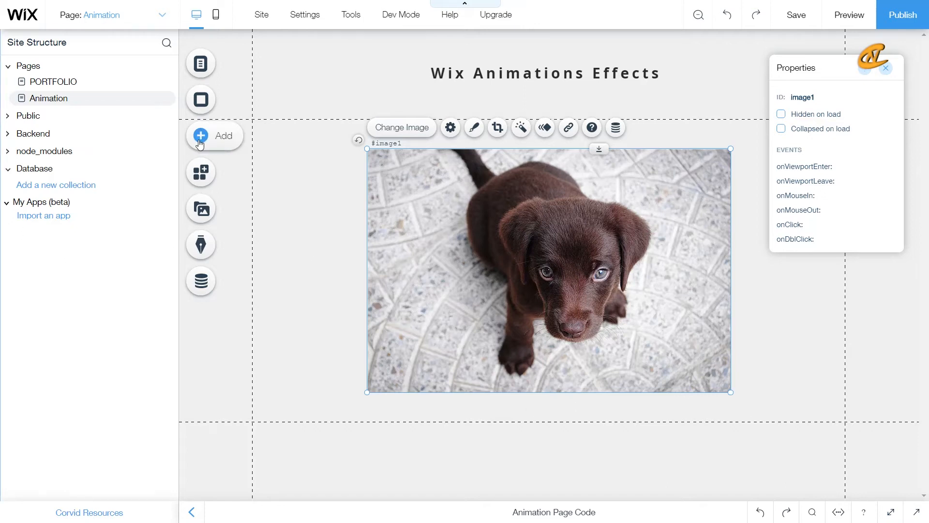
# Add a SEND button from the button styles, centre it below the puppy, and select it.
pyautogui.click(200, 135)
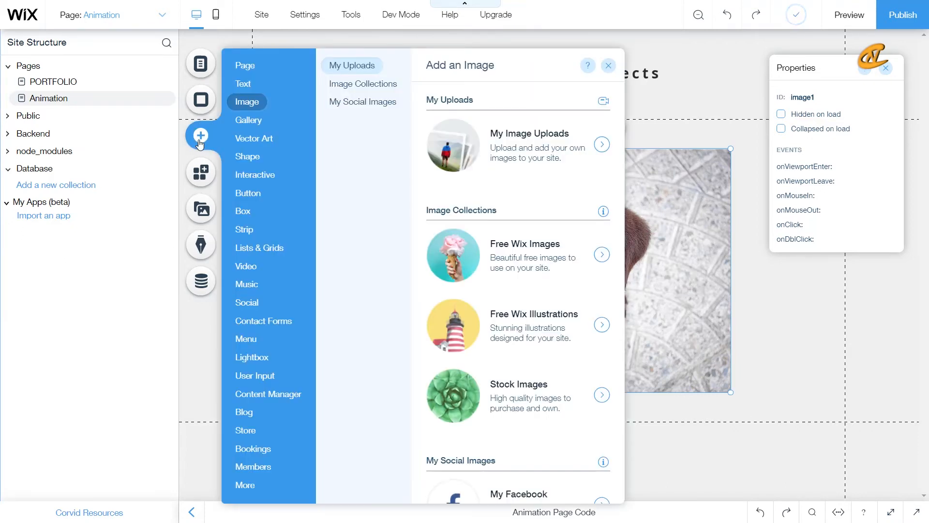
pyautogui.click(248, 193)
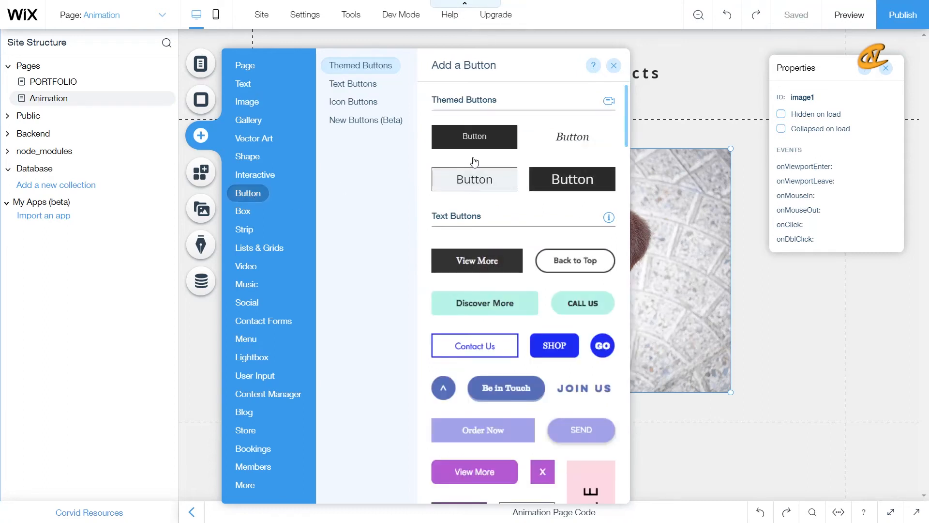
pyautogui.scroll(-3)
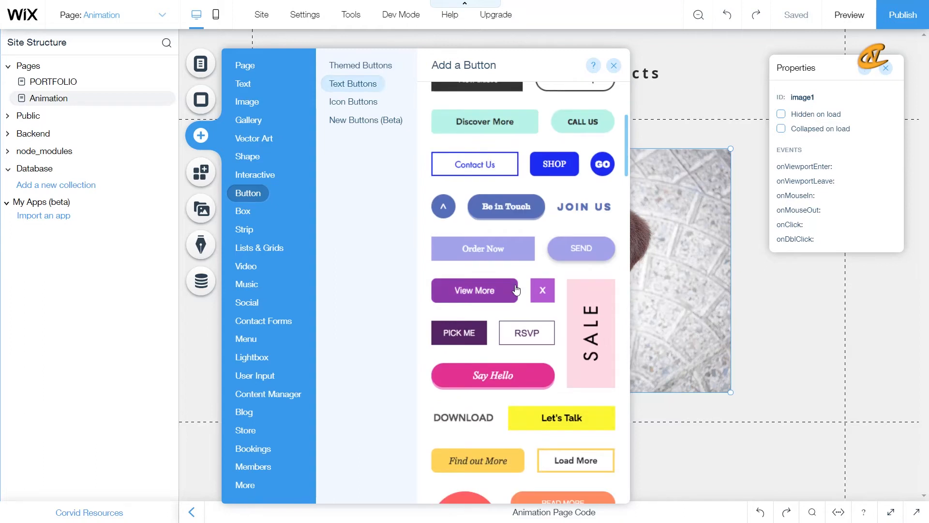
pyautogui.moveTo(515, 300)
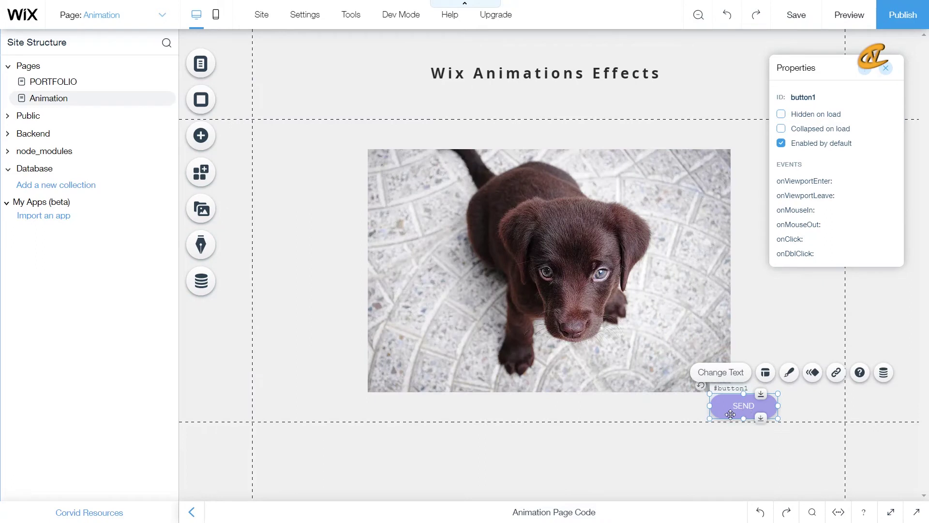
pyautogui.moveTo(743, 406); pyautogui.dragTo(540, 411)
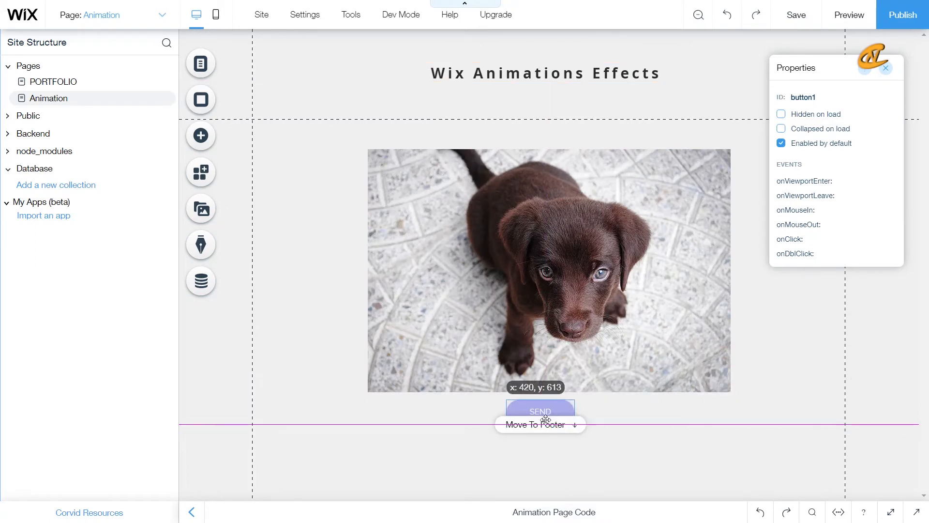
pyautogui.moveTo(540, 411); pyautogui.dragTo(545, 415)
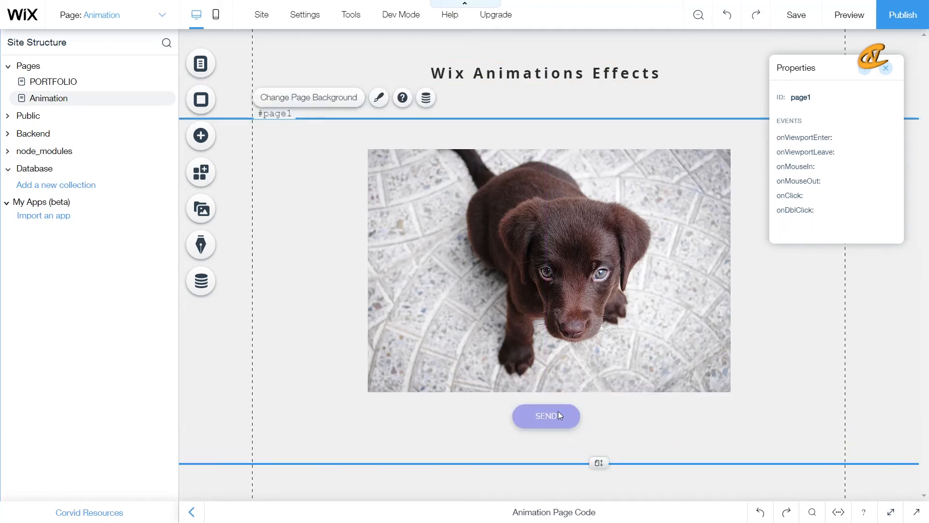
pyautogui.click(546, 416)
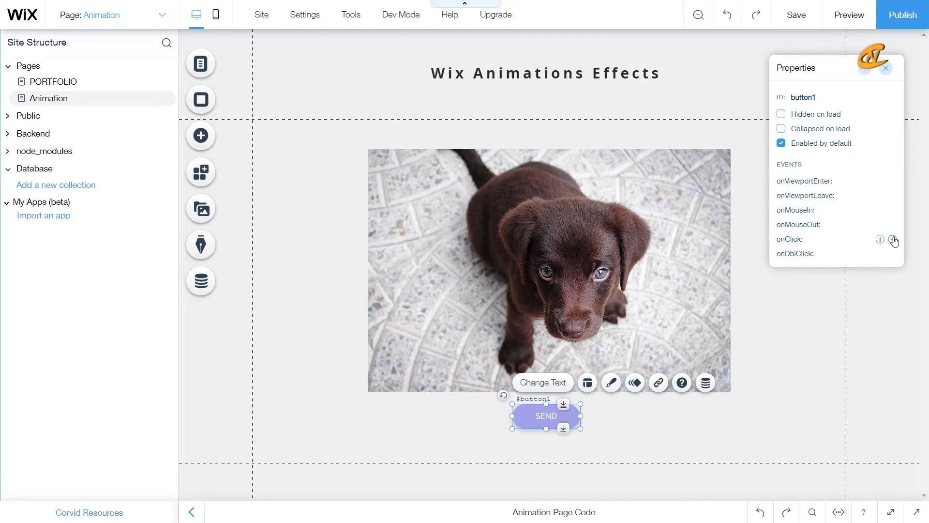
# Create the button1_click onClick handler and insert an if/else template checking whether image1 is hidden.
pyautogui.click(893, 239)
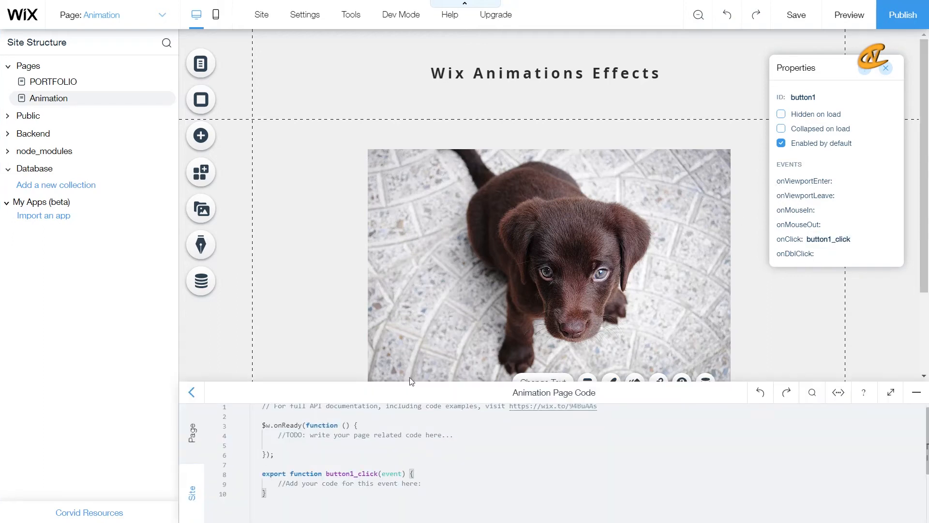
pyautogui.click(484, 476)
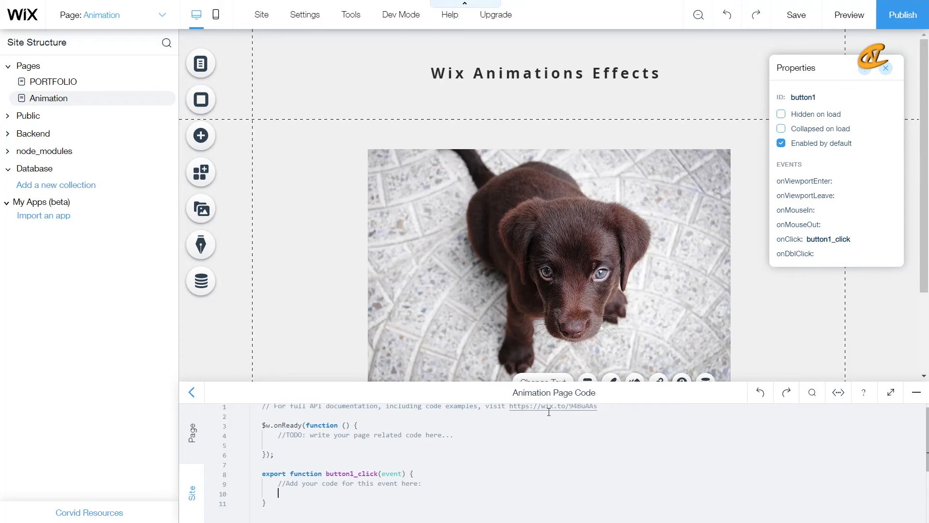
pyautogui.write('i')
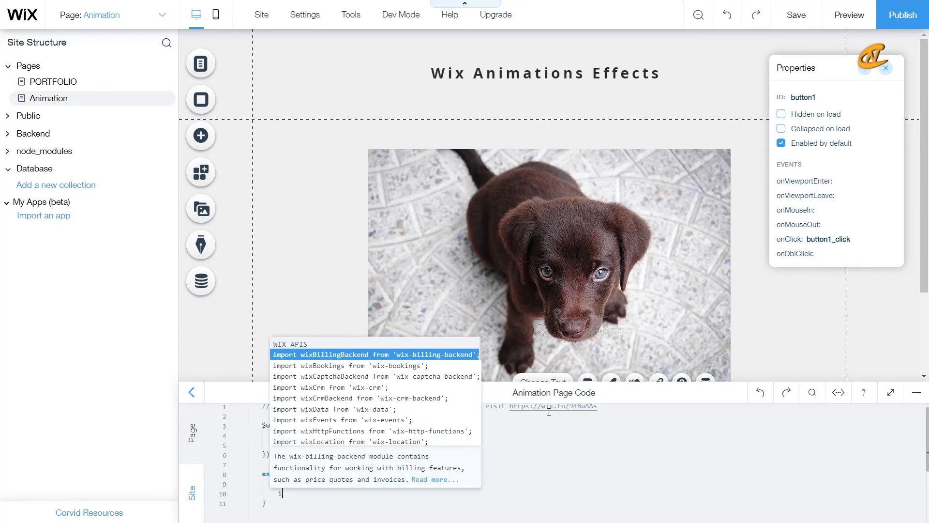
pyautogui.write('if')
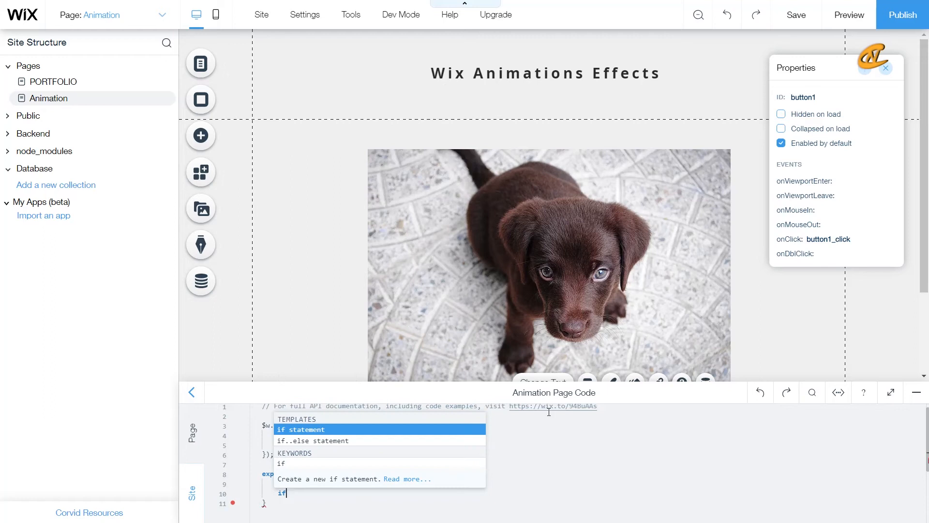
pyautogui.click(300, 430)
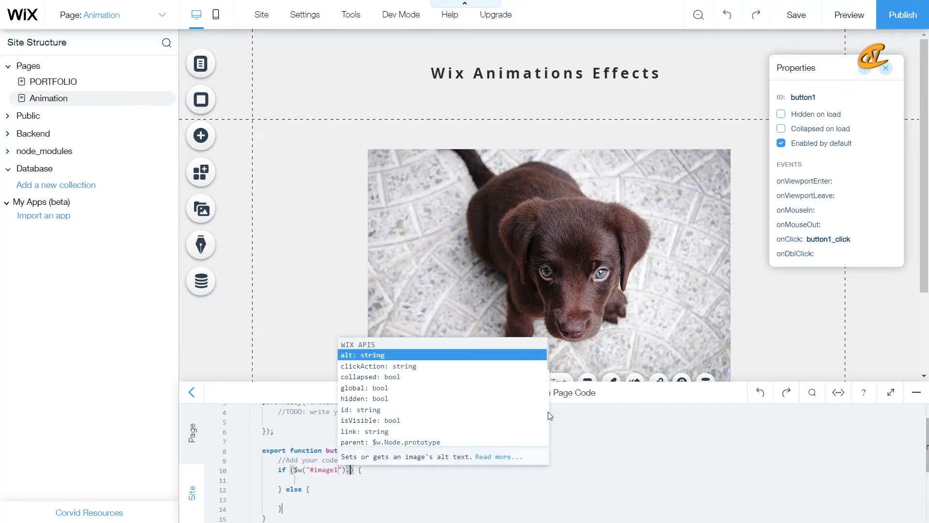
pyautogui.write('hidden')
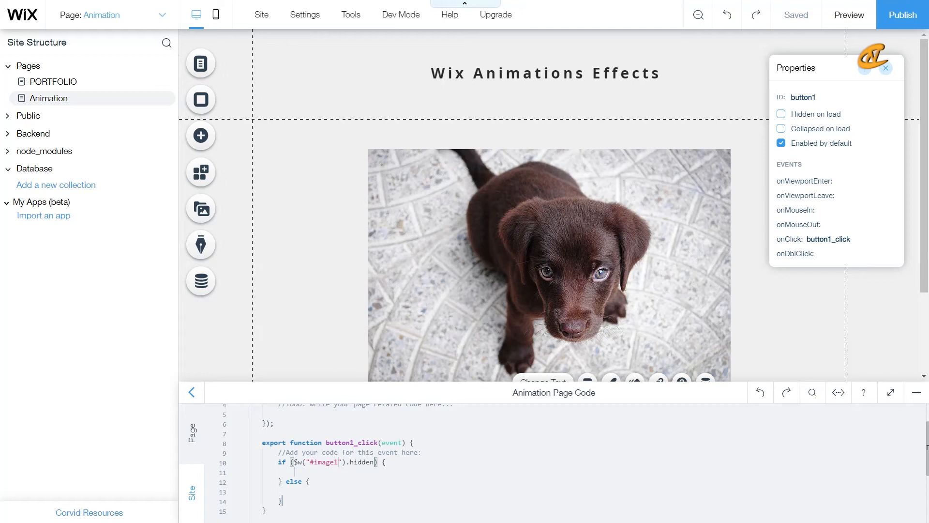
pyautogui.moveTo(694, 387)
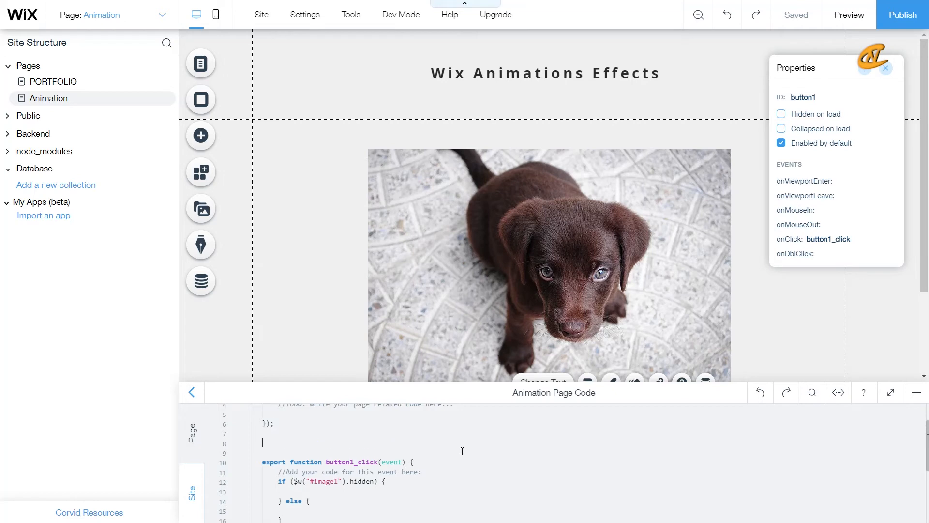
# Type let fadeOptions = { "duration": 1000, "delay": 500 } above button1_click.
pyautogui.write('le')
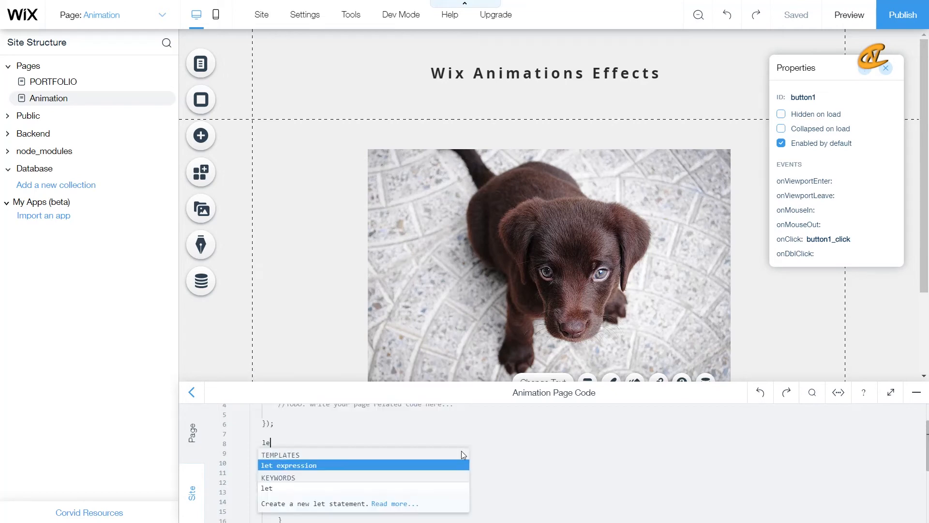
pyautogui.write('fade')
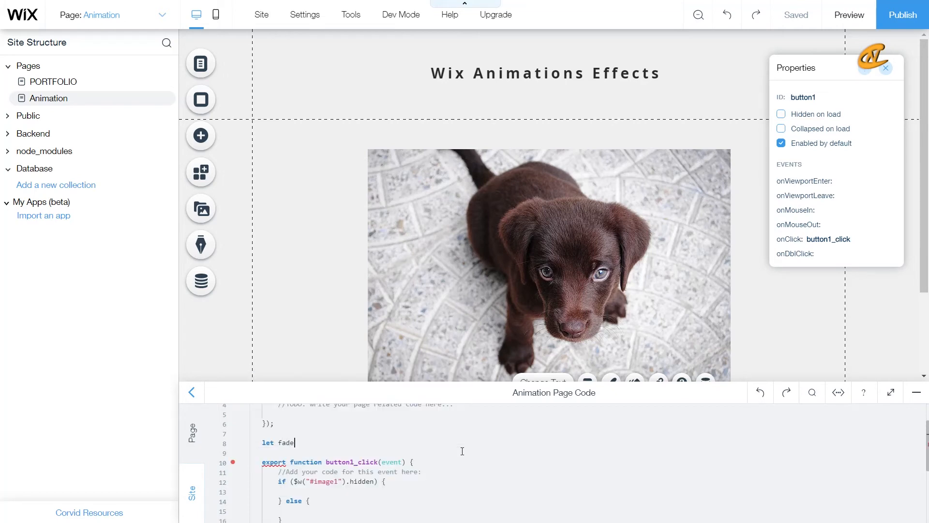
pyautogui.write('Option')
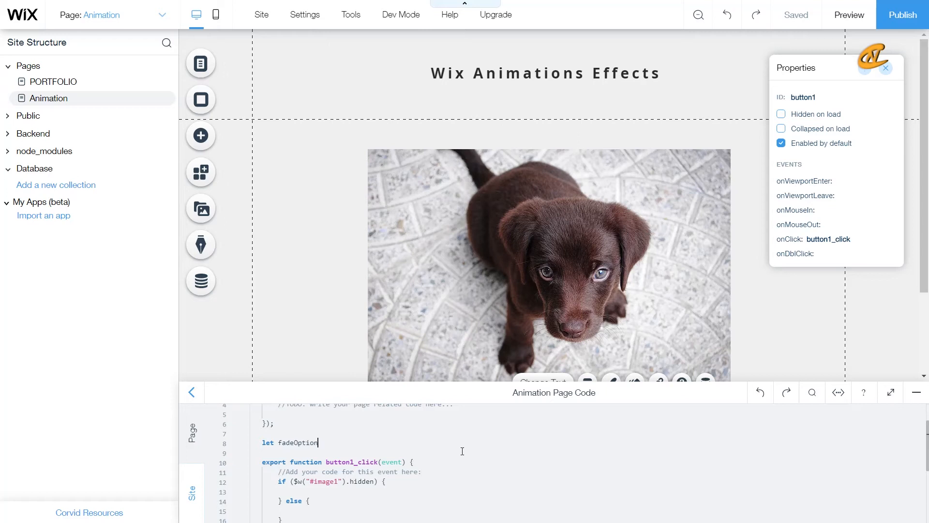
pyautogui.write('s =')
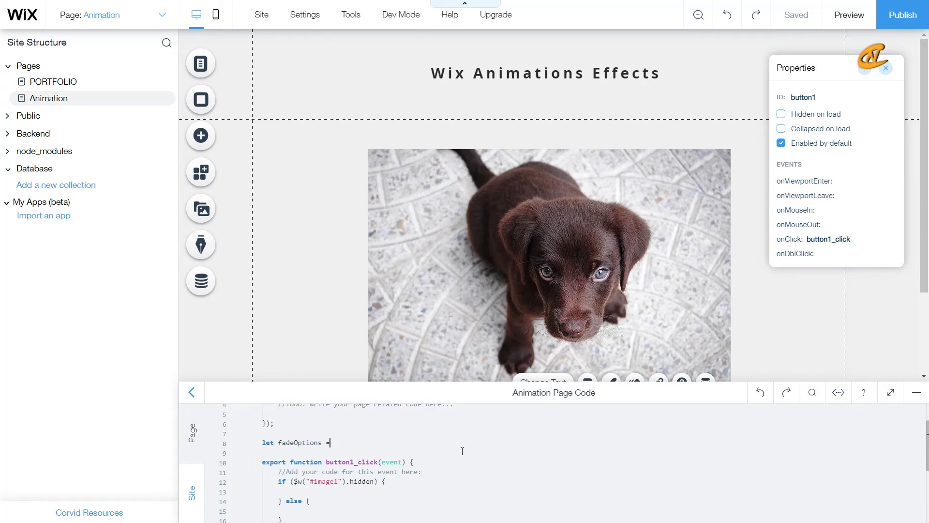
pyautogui.write('{')
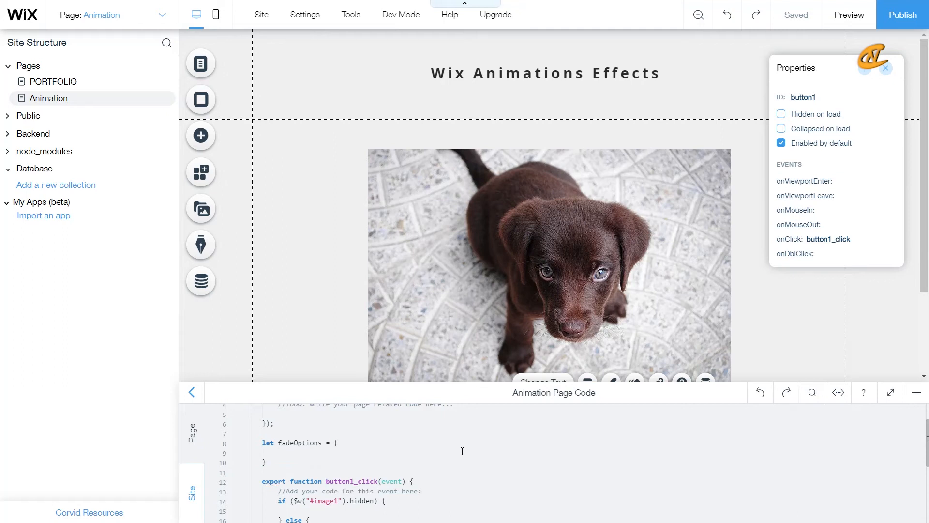
pyautogui.write('"durat')
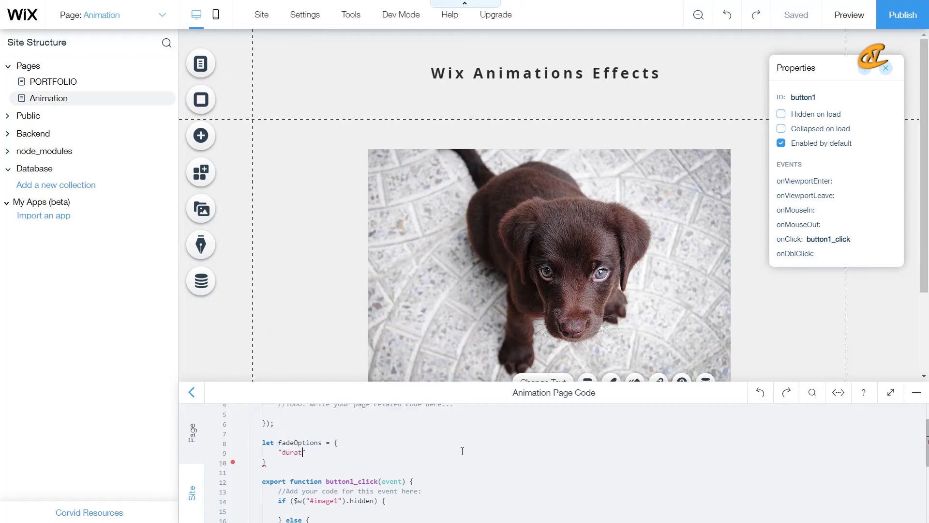
pyautogui.write('ion')
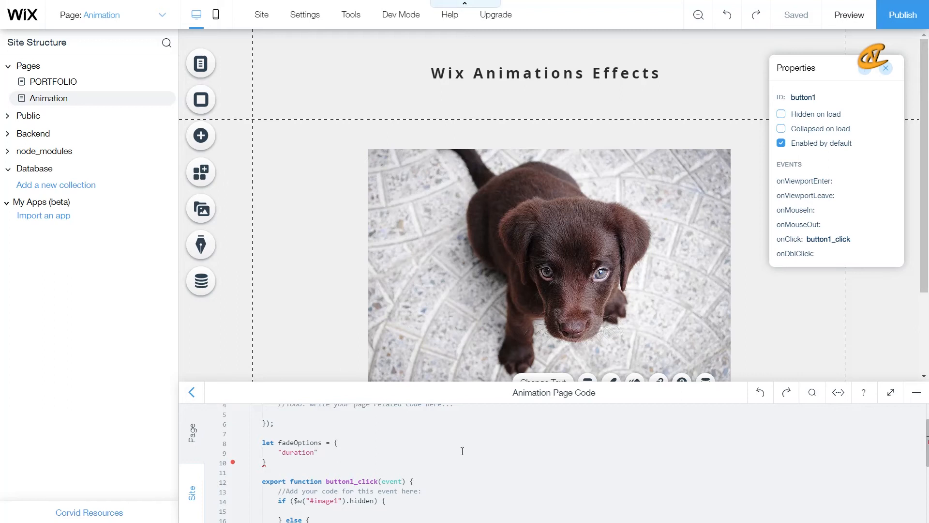
pyautogui.write(':')
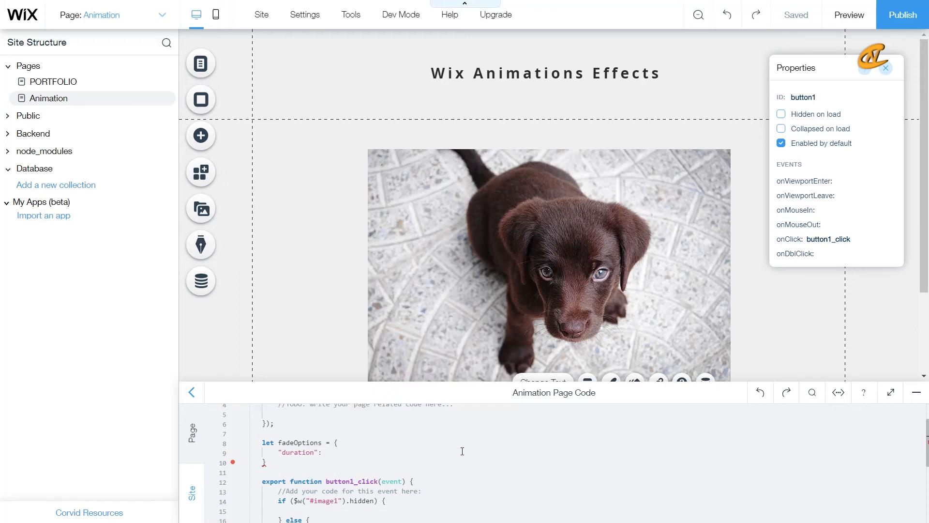
pyautogui.write('1000')
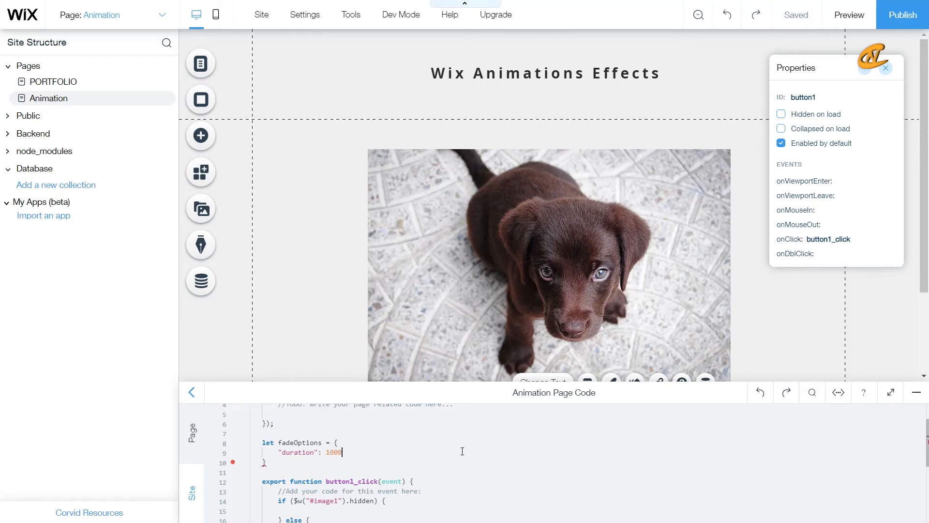
pyautogui.write(',')
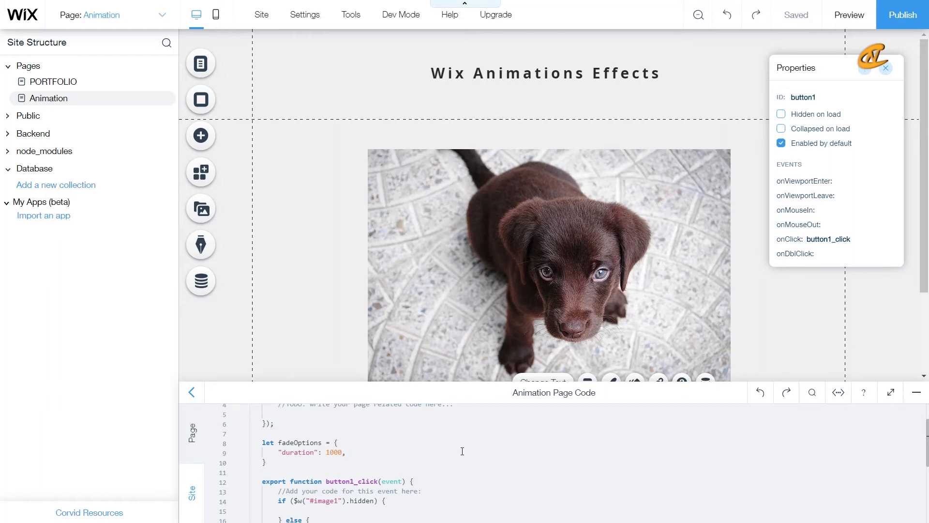
pyautogui.write('"')
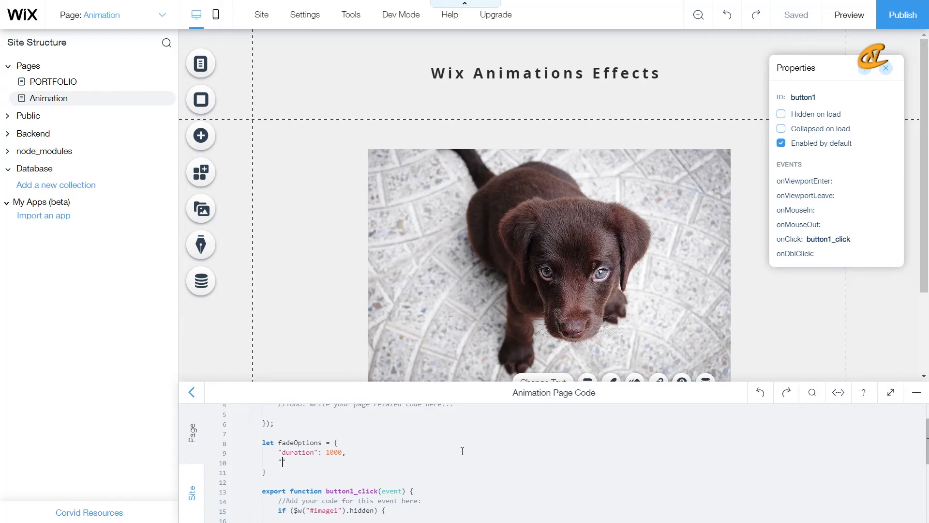
pyautogui.write('delay":')
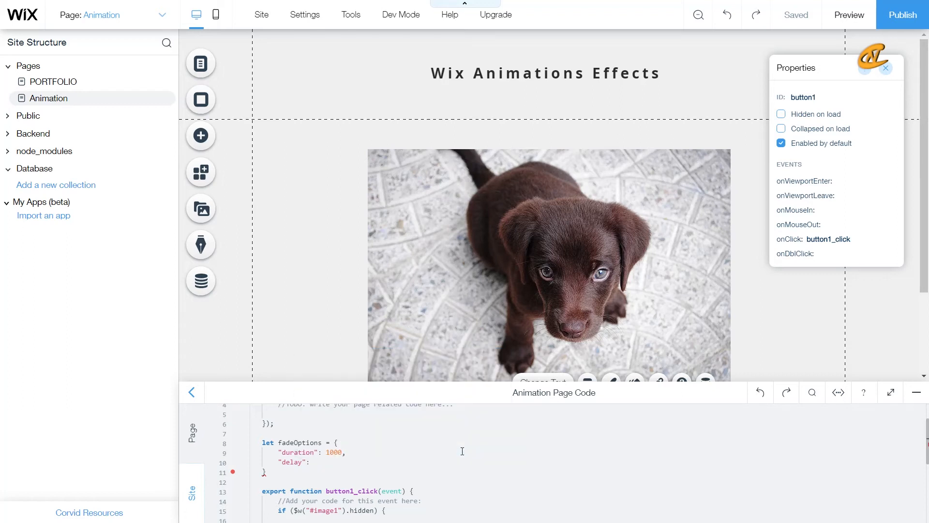
pyautogui.write('500,')
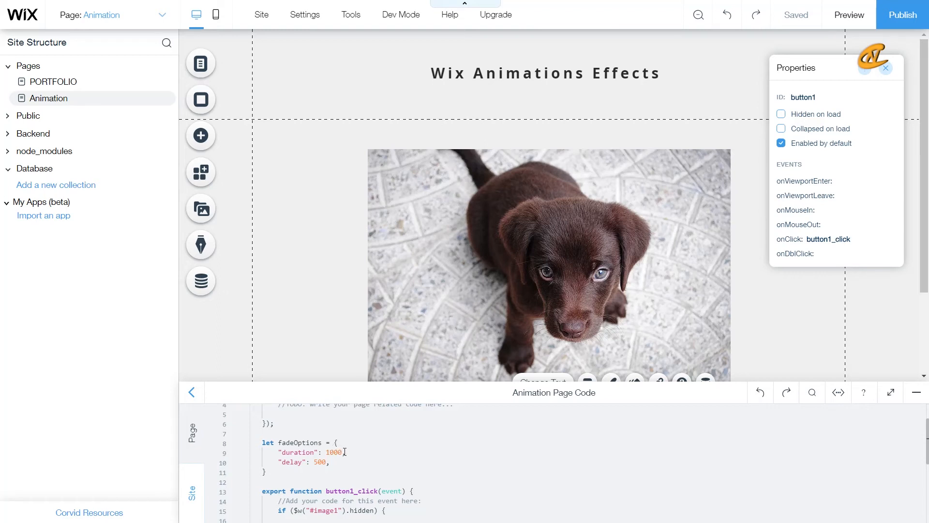
pyautogui.moveTo(333, 453)
pyautogui.write(',')
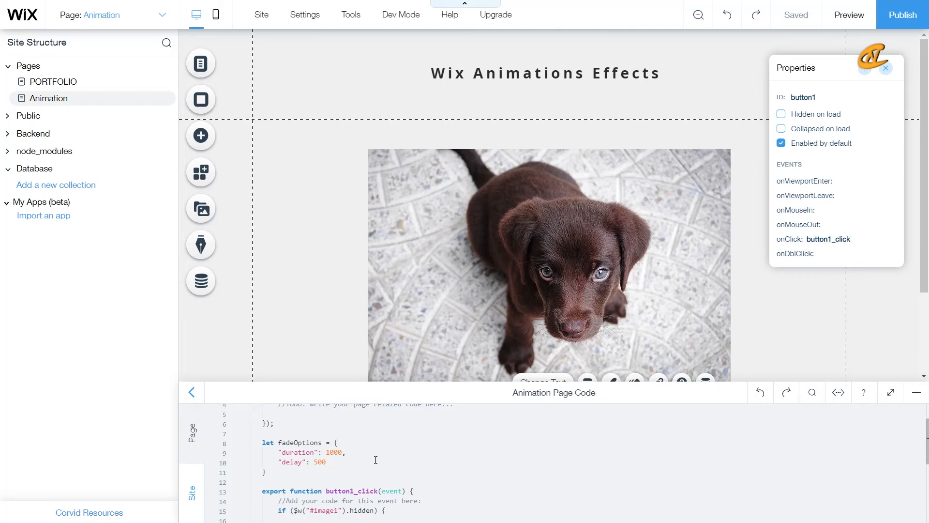
pyautogui.moveTo(325, 474)
pyautogui.write(';')
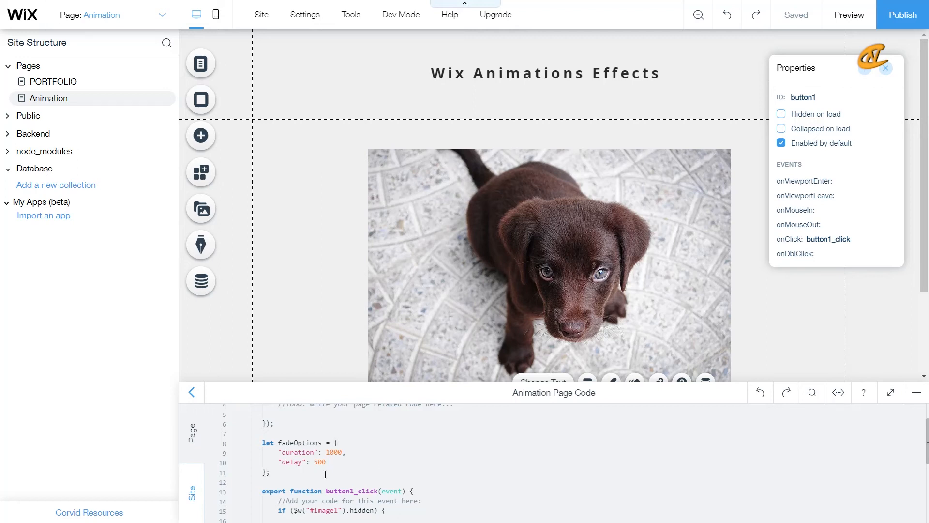
pyautogui.scroll(-3)
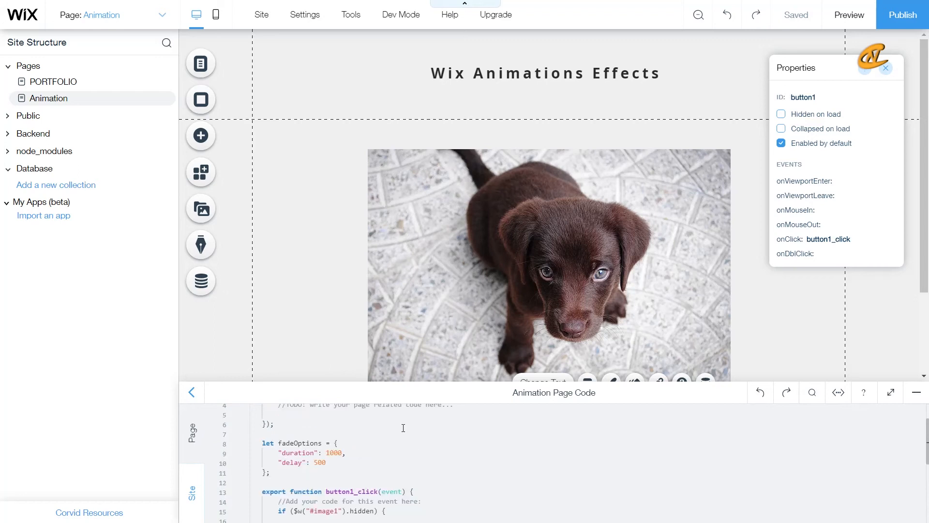
pyautogui.moveTo(405, 427)
pyautogui.write('$w(selector')
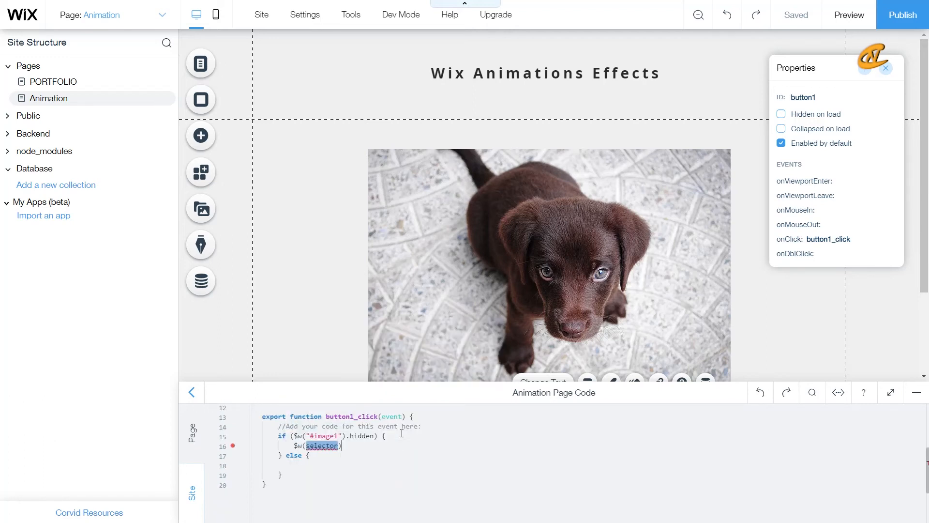
# In the if (hidden) branch, write $w("#image1").show('fade', fadeOptions).
pyautogui.write('"#image1")')
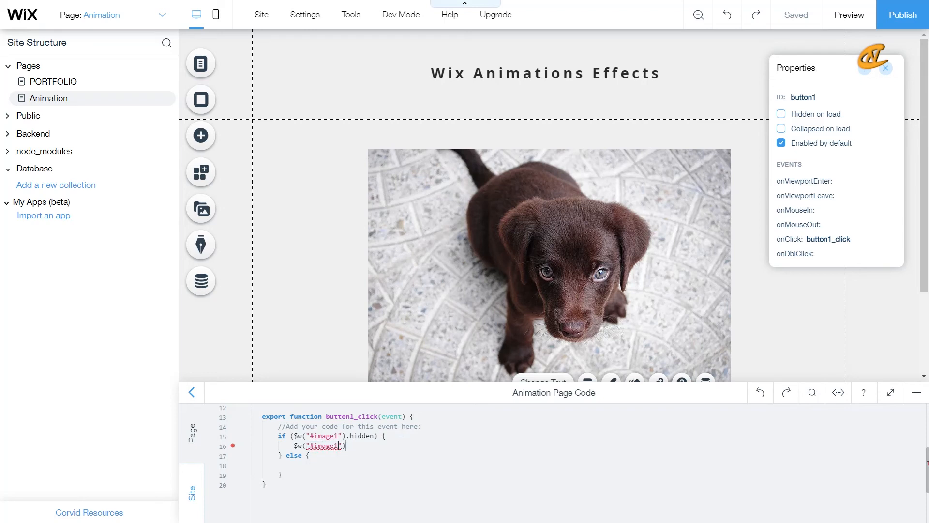
pyautogui.write(".show('f', effectOptions")
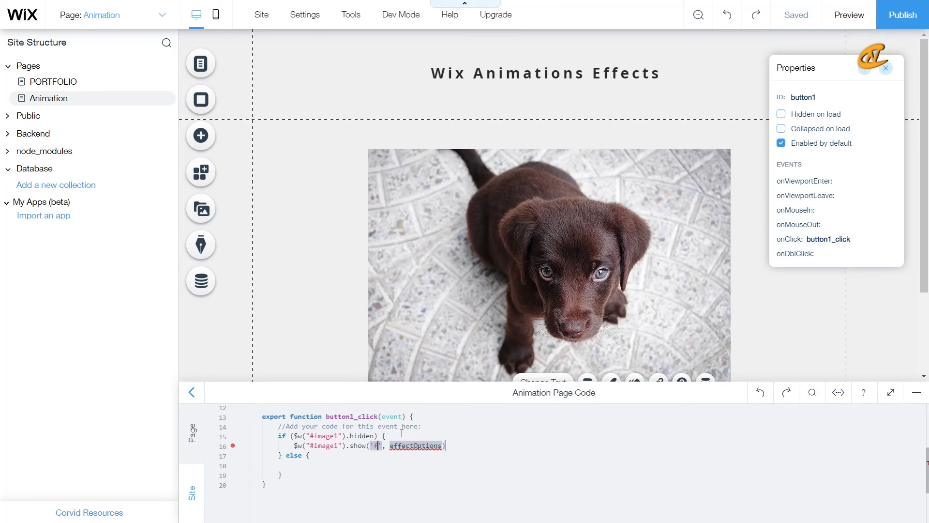
pyautogui.write('fade')
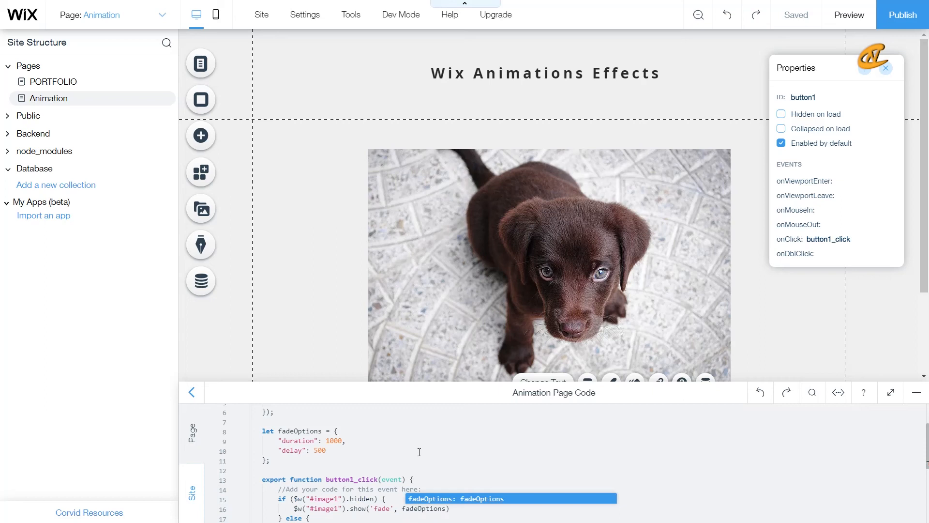
pyautogui.scroll(-3)
pyautogui.write(';')
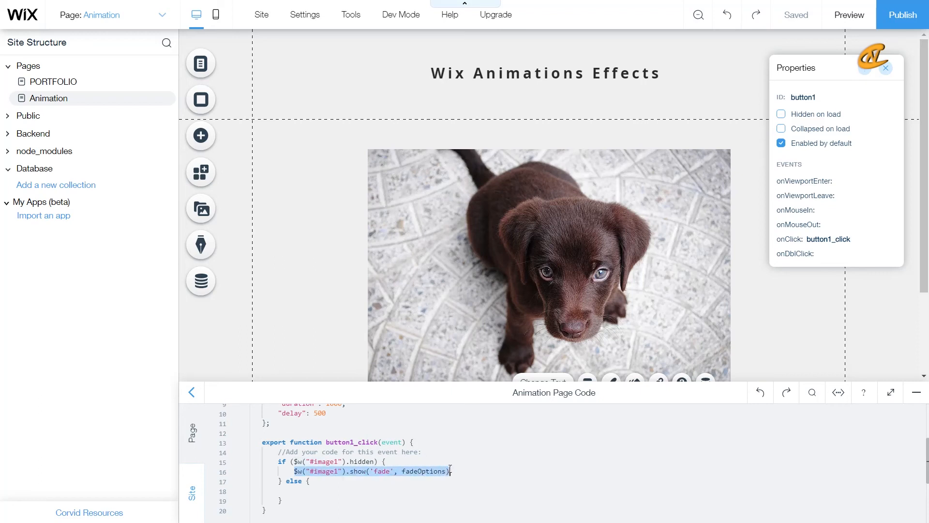
pyautogui.moveTo(340, 491)
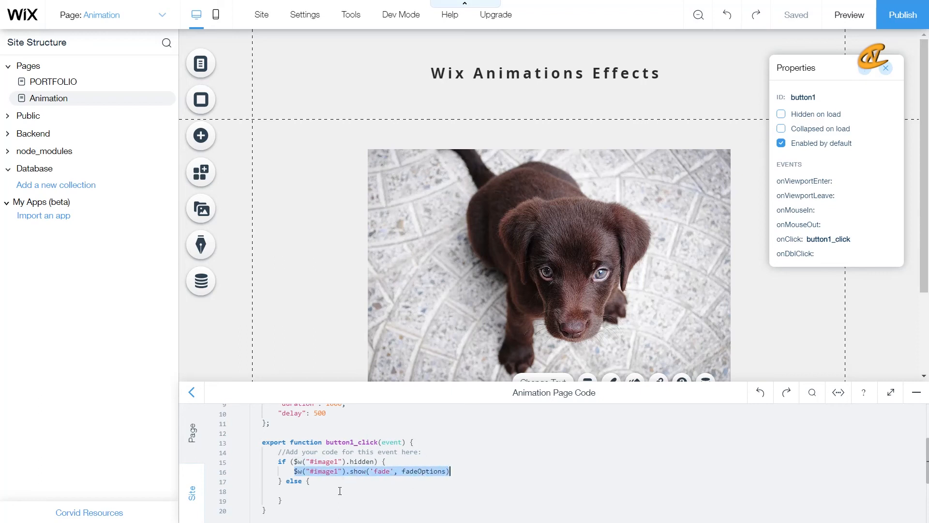
# Paste the show line into the else block and change it to hide('fade', fadeOptions).
pyautogui.write('$w("#image1").show(\'fade\', fadeOptions)')
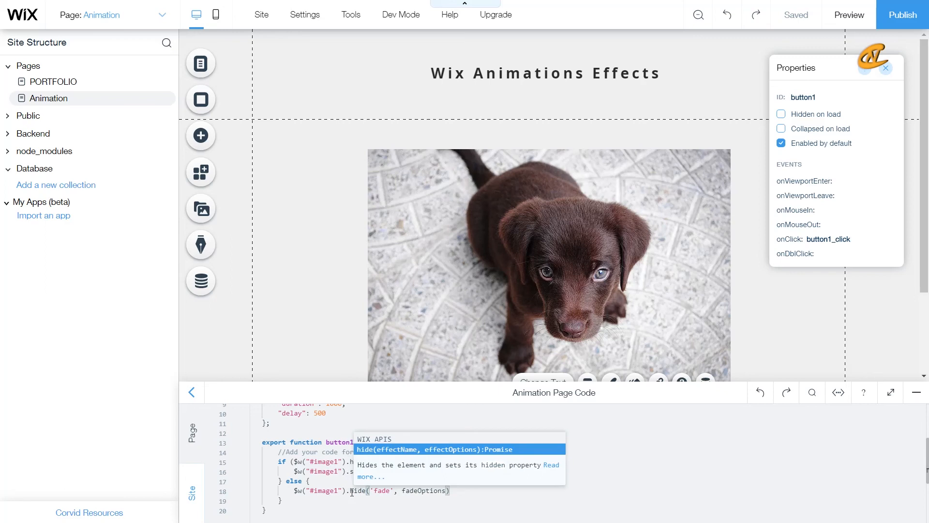
pyautogui.click(463, 491)
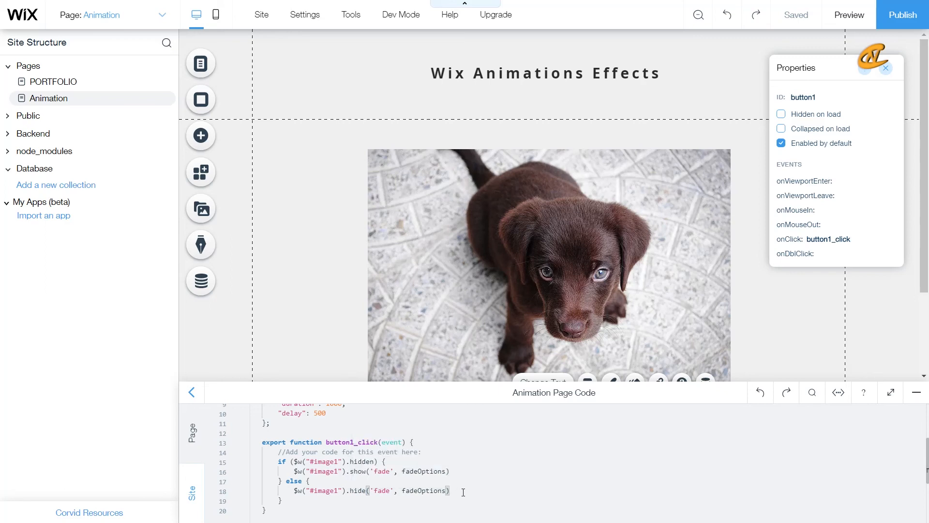
pyautogui.moveTo(362, 472)
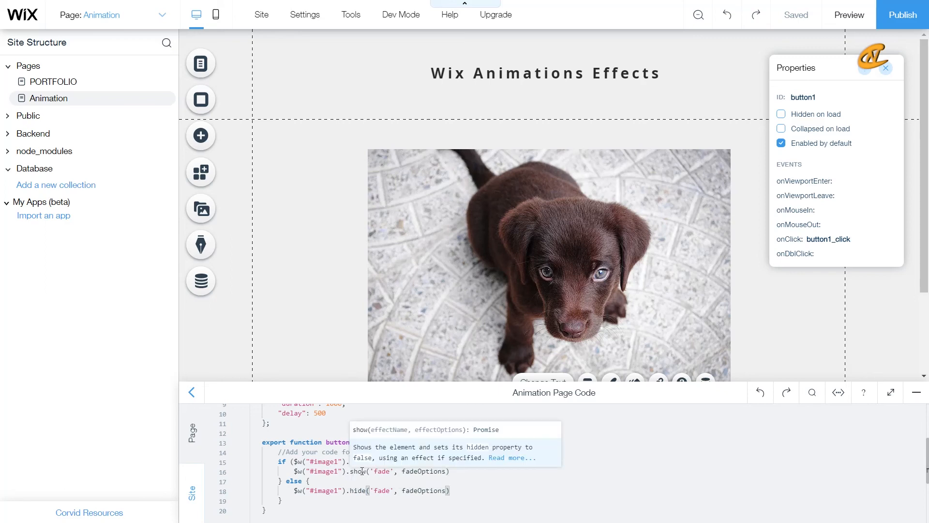
pyautogui.click(504, 481)
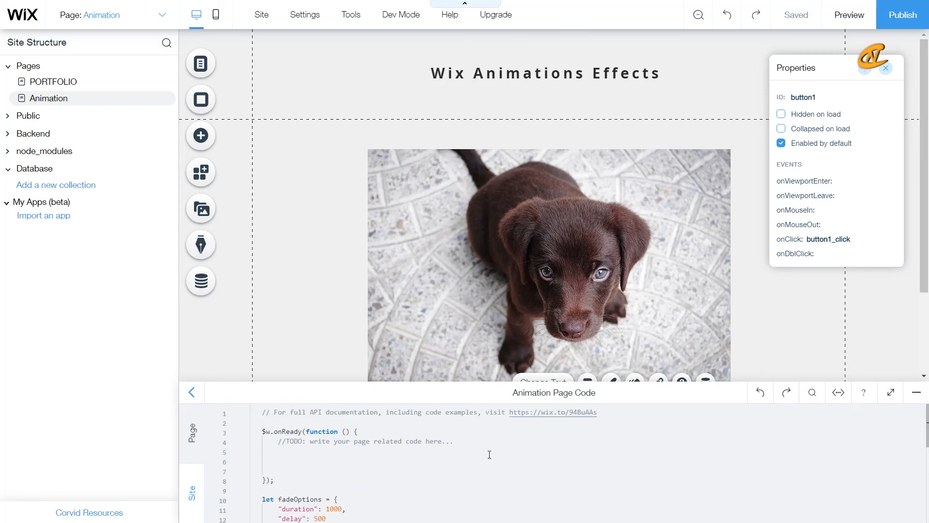
# Add $w("#image1").show('fade', fadeOptions) inside $w.onReady.
pyautogui.write('$w(selector)')
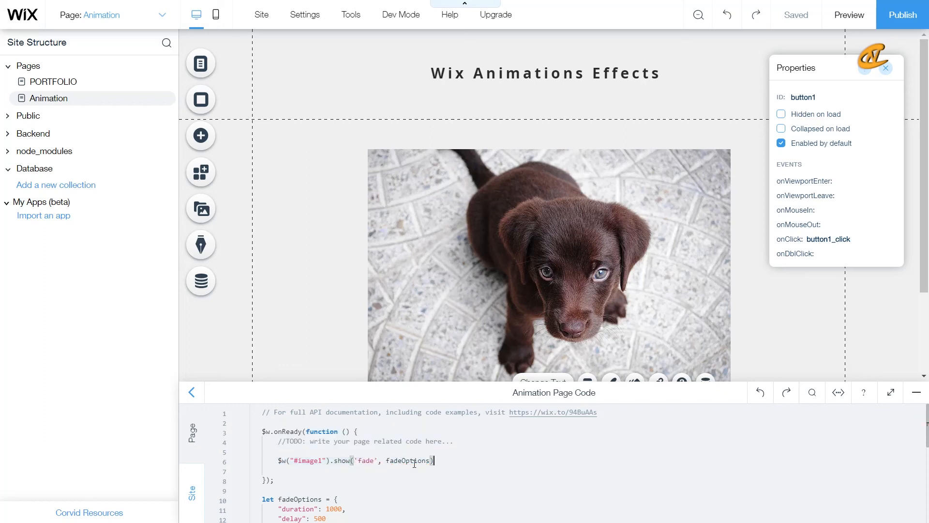
pyautogui.moveTo(617, 277)
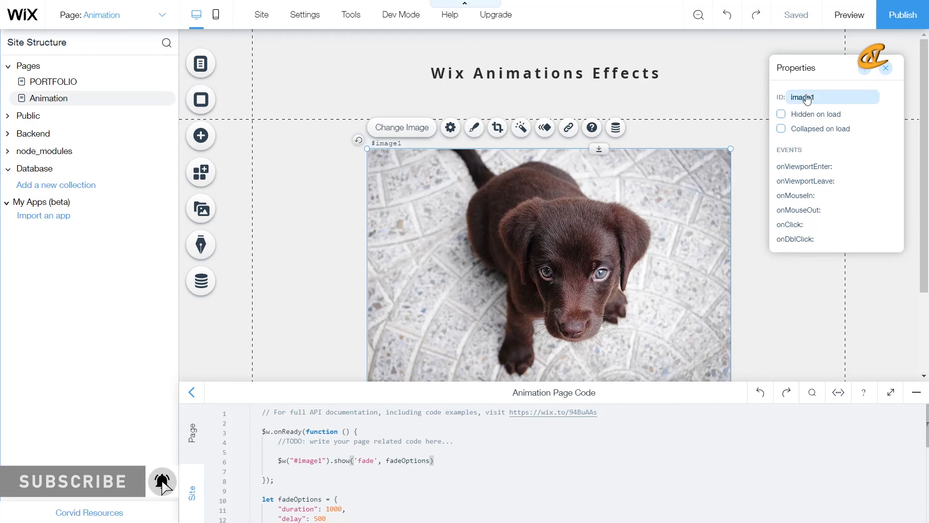
# Mark the puppy image as Hidden on load, then enter Preview mode.
pyautogui.click(781, 114)
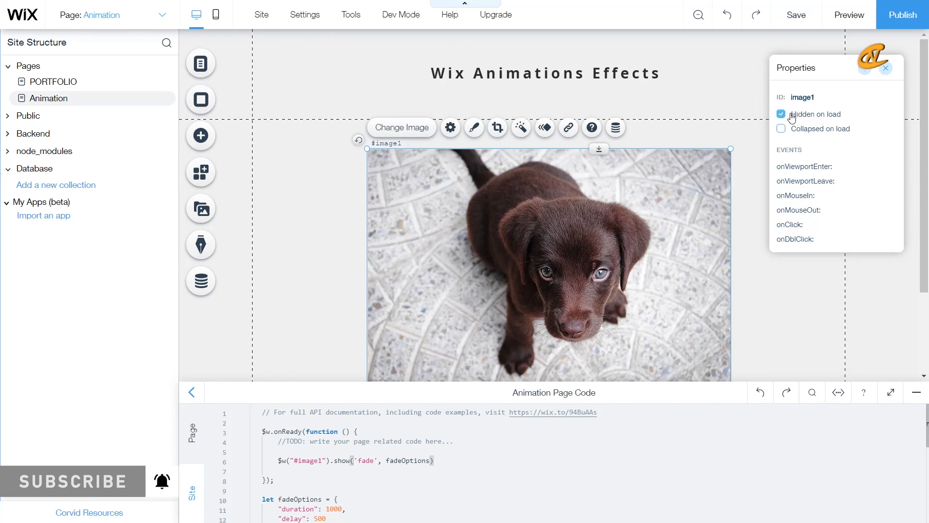
pyautogui.moveTo(849, 15)
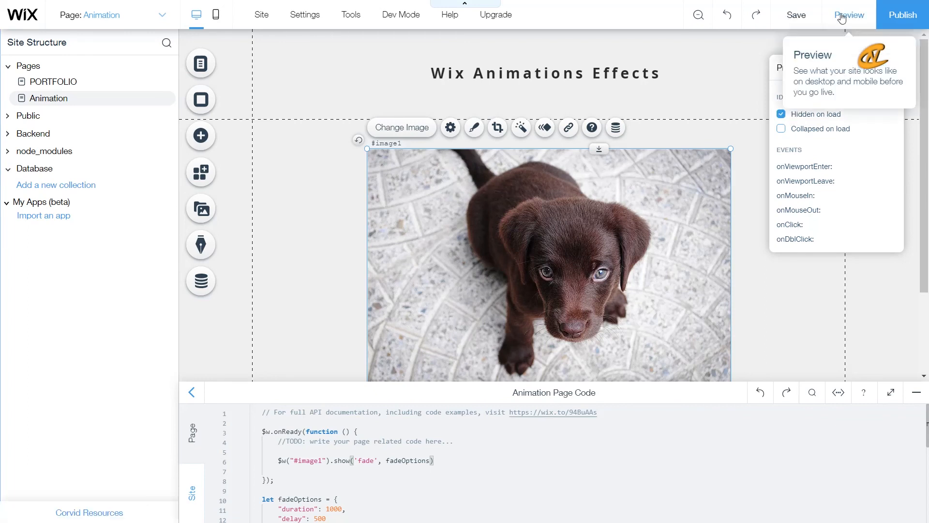
pyautogui.click(849, 14)
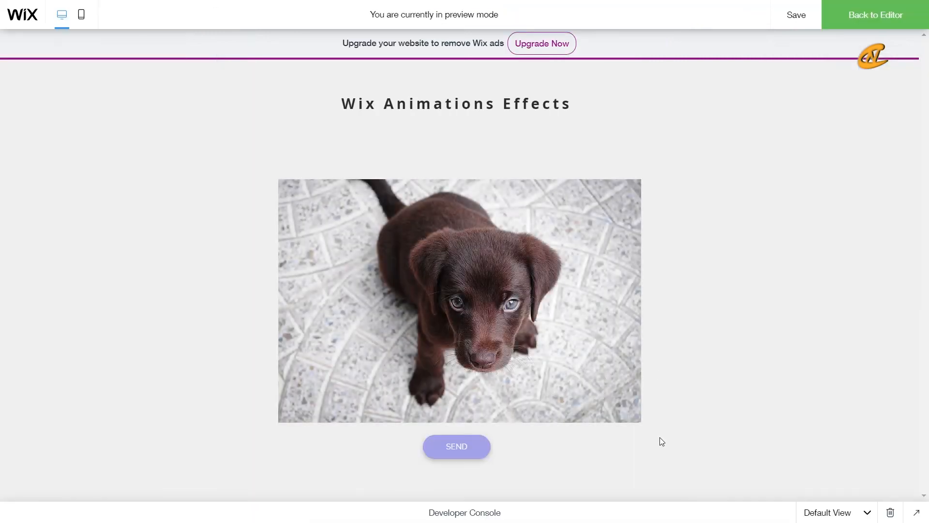
pyautogui.moveTo(653, 395)
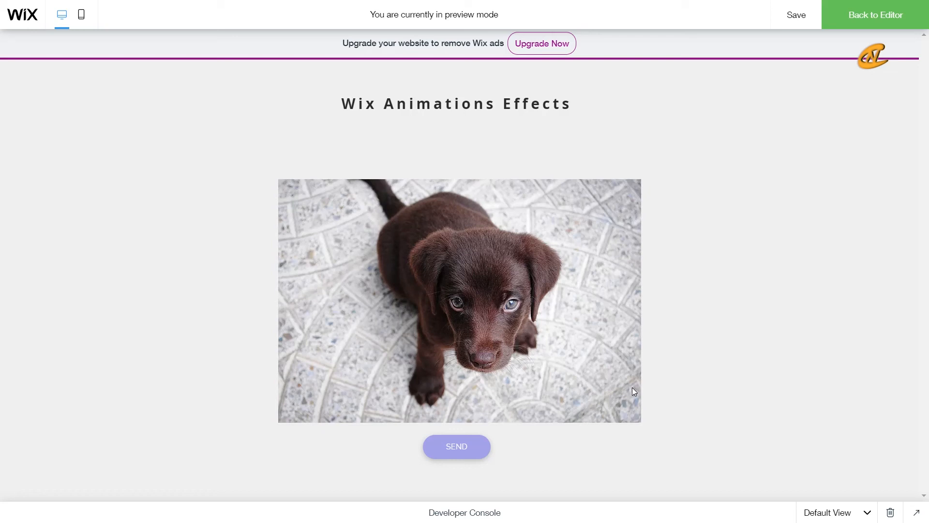
pyautogui.moveTo(445, 450)
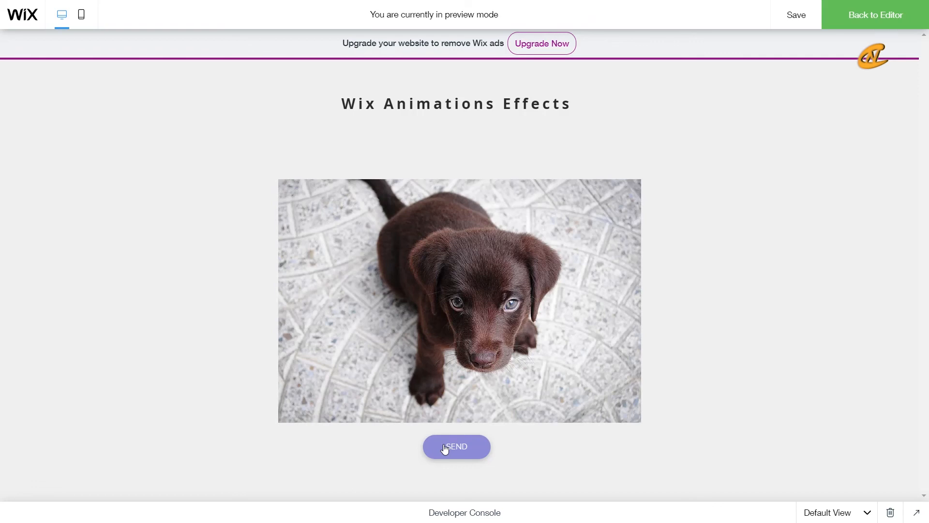
# Click SEND in Preview to test the puppy image fading out and in.
pyautogui.click(797, 15)
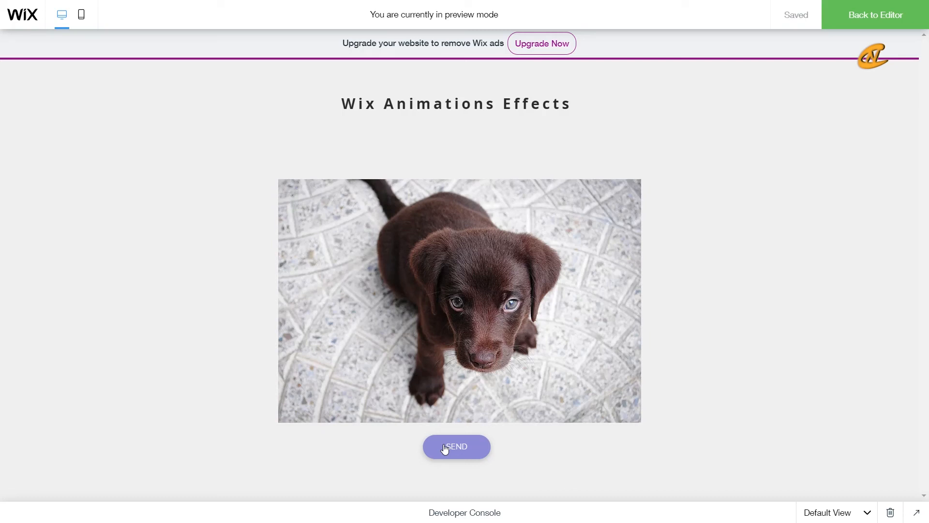
pyautogui.moveTo(573, 406)
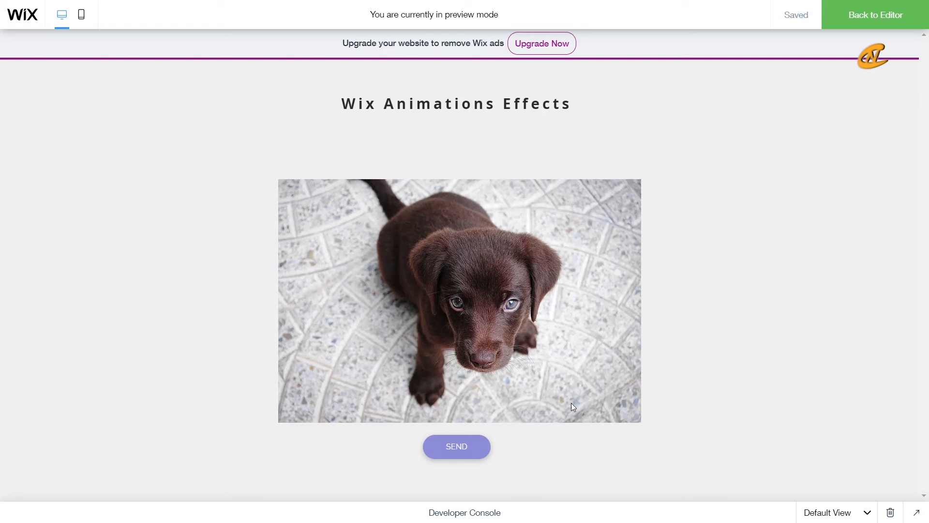
pyautogui.moveTo(738, 149)
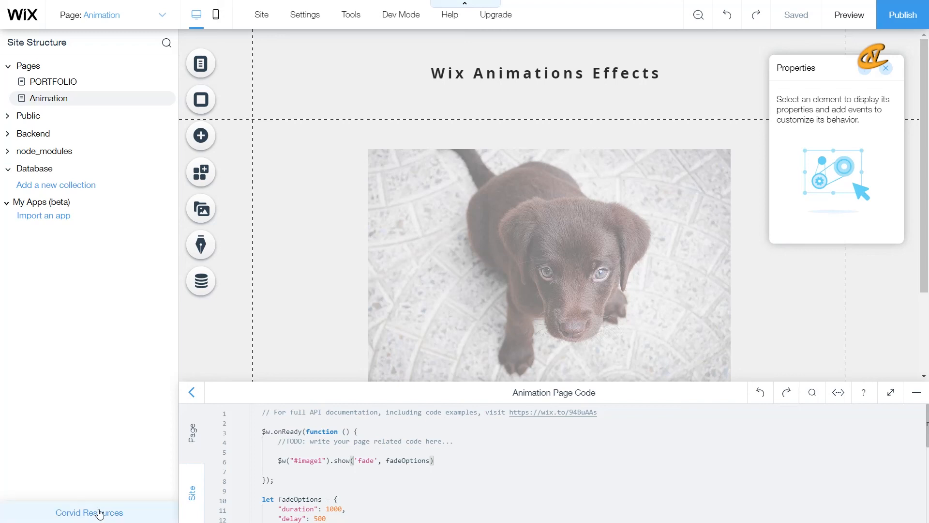
# Open API Reference from the Corvid Resources menu in the sidebar.
pyautogui.click(89, 512)
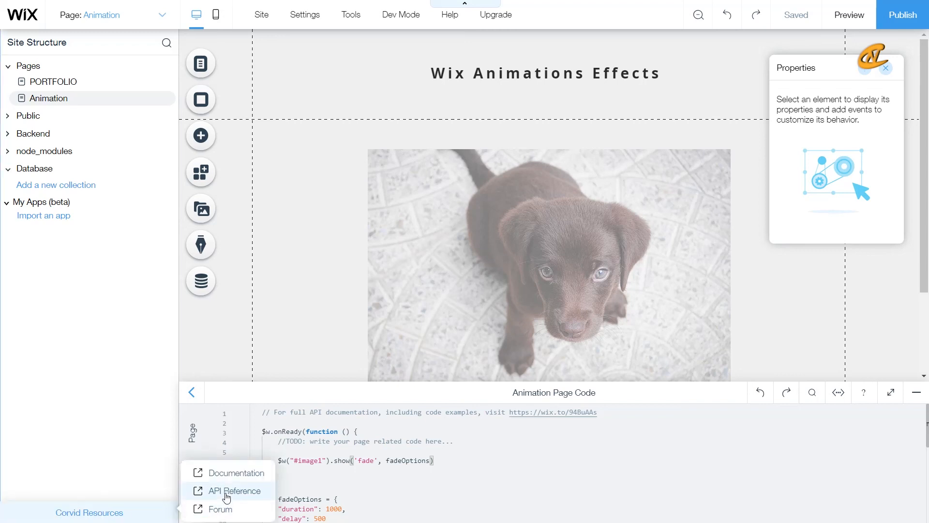
pyautogui.moveTo(252, 492)
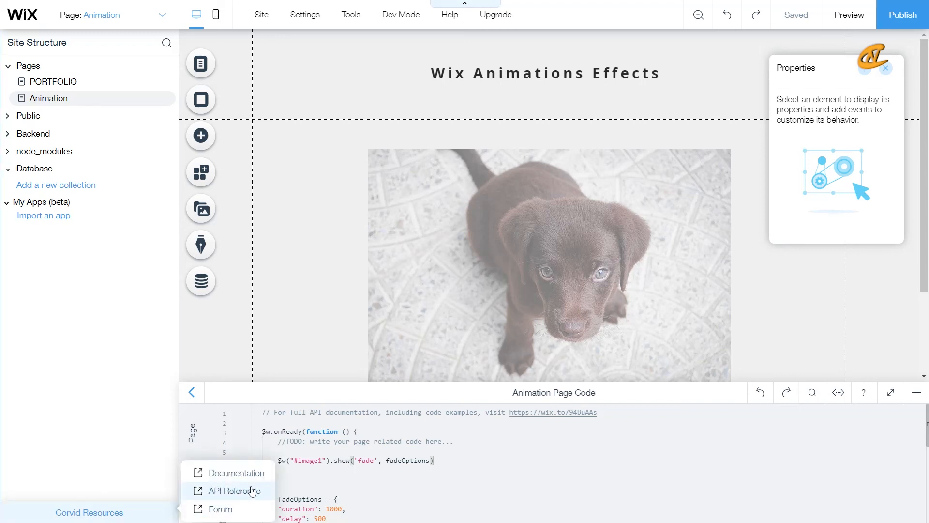
pyautogui.click(234, 491)
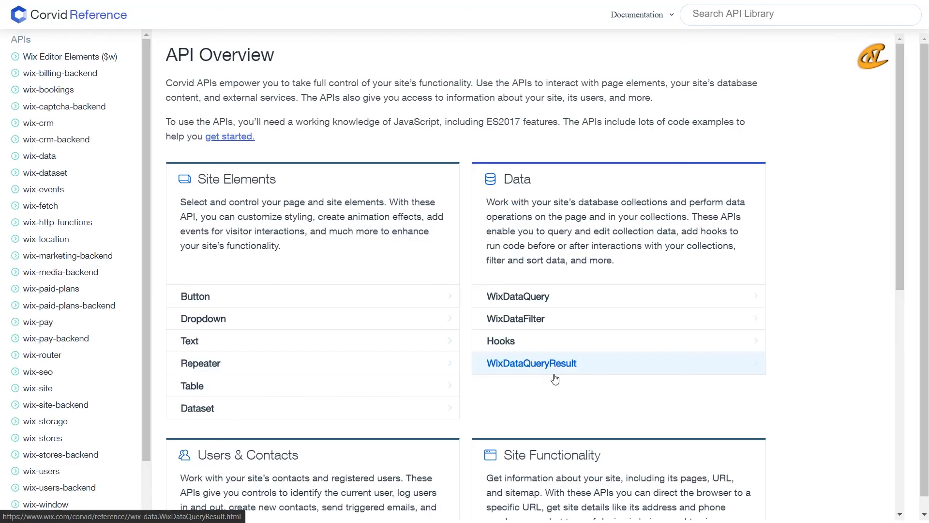
pyautogui.moveTo(720, 16)
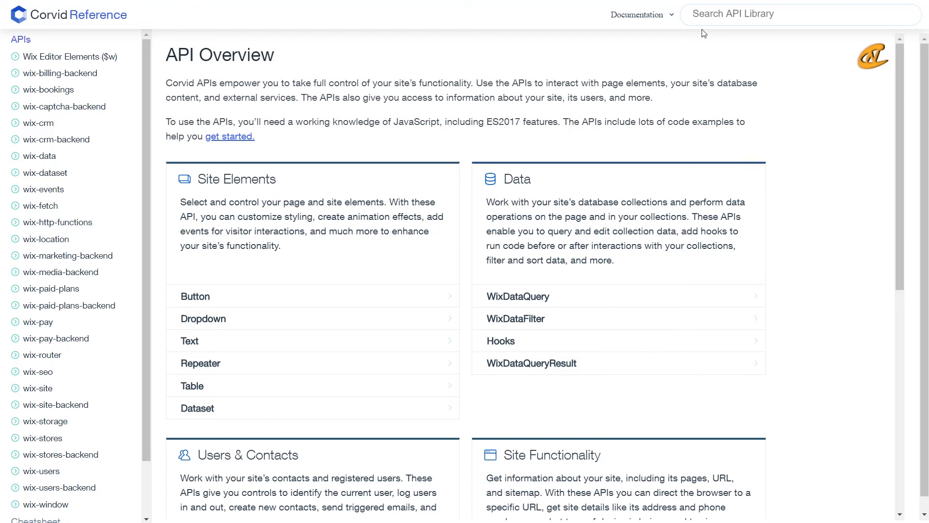
# Search the API library for 'effect' and open the EffectOptions result.
pyautogui.write('effect')
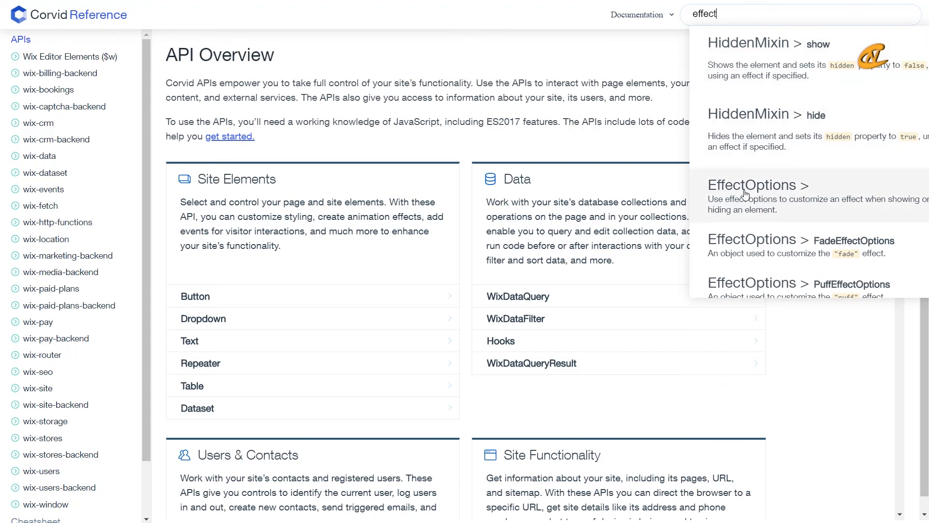
pyautogui.moveTo(758, 201)
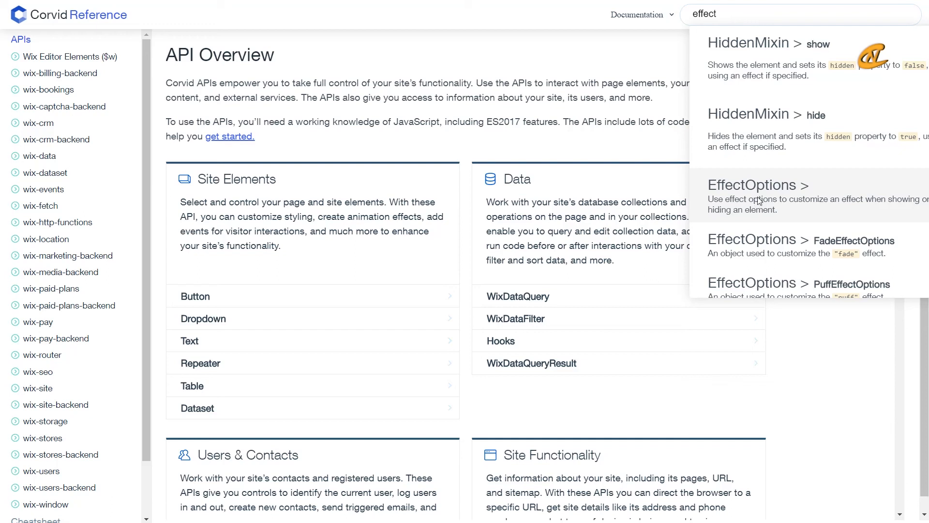
pyautogui.click(752, 185)
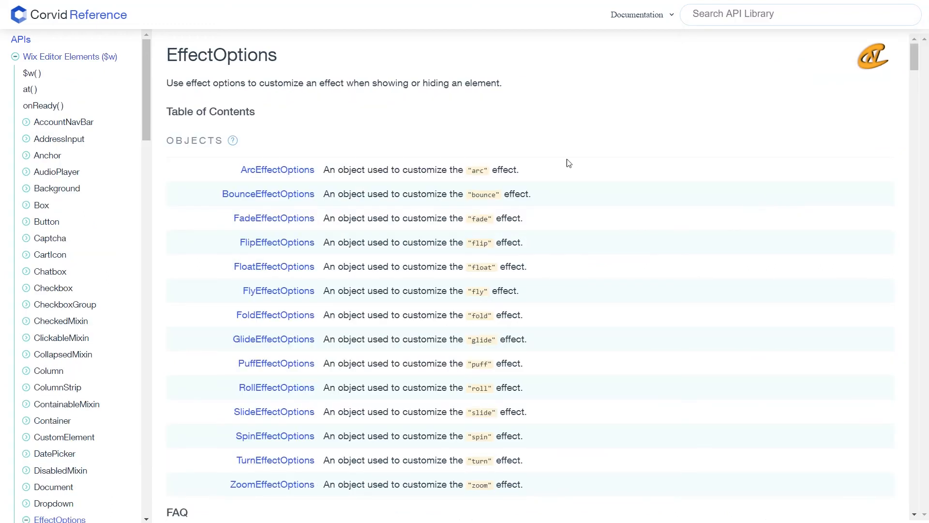
pyautogui.scroll(-3)
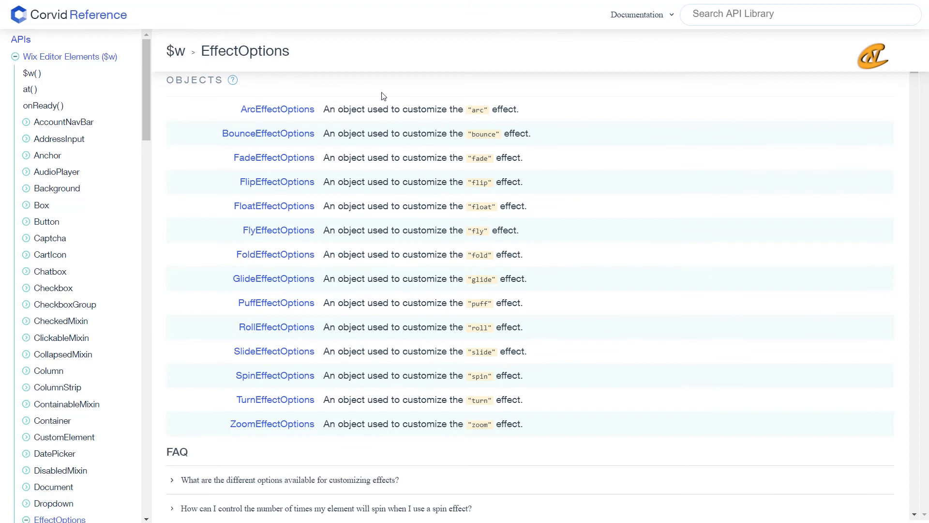
pyautogui.moveTo(566, 277)
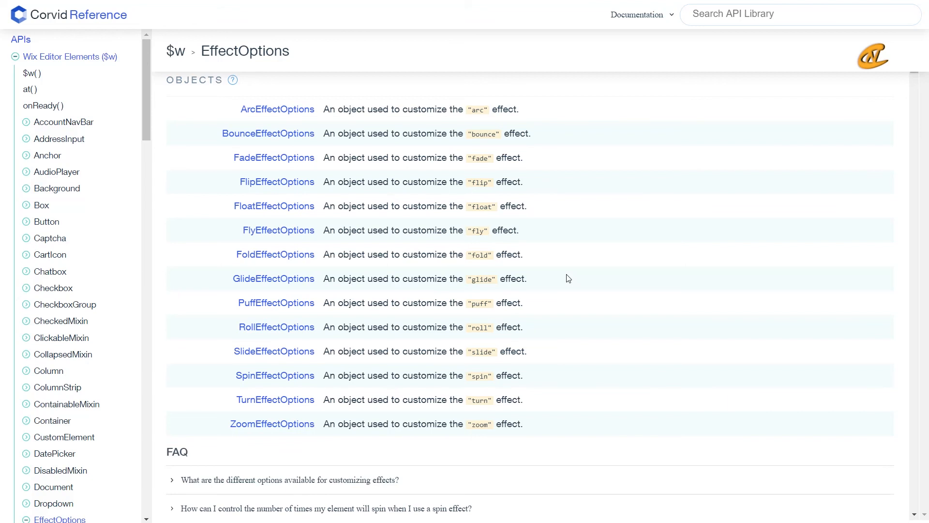
pyautogui.moveTo(499, 330)
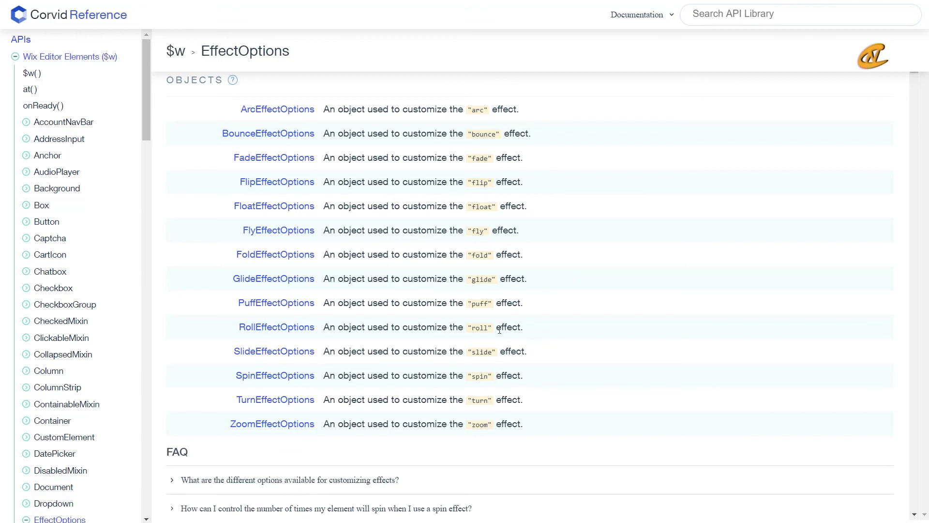